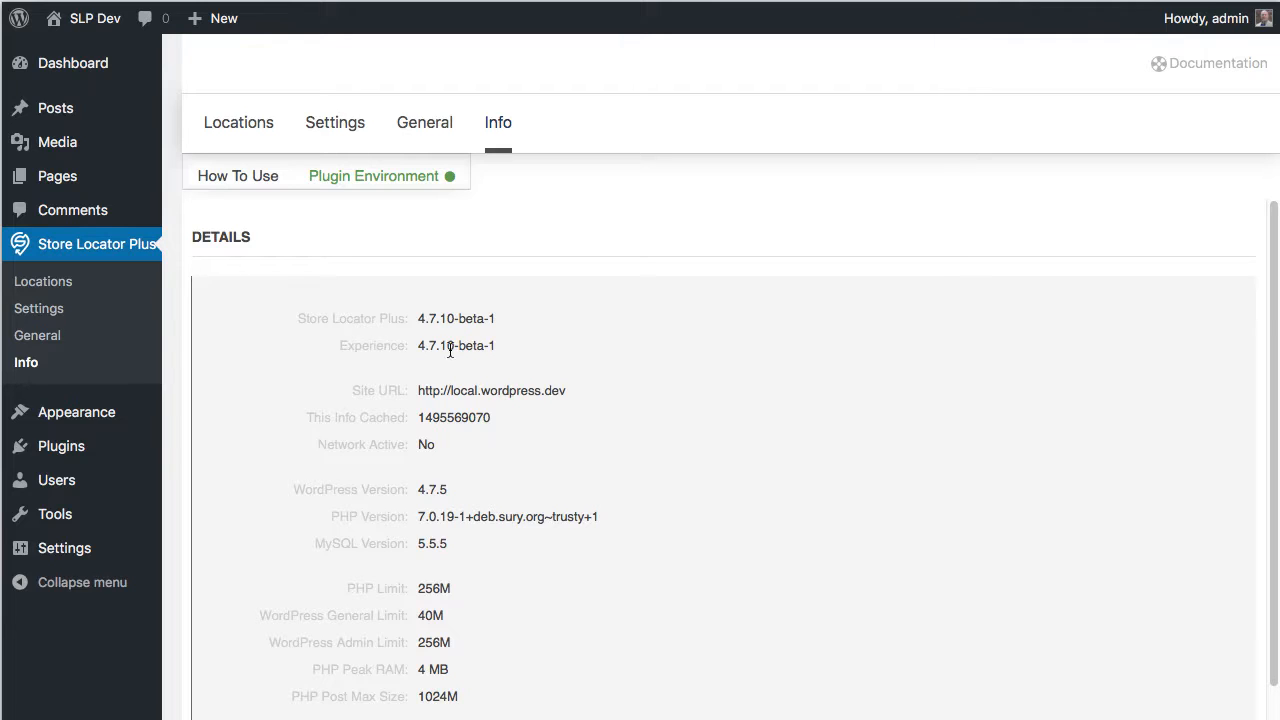
pyautogui.moveTo(472, 365)
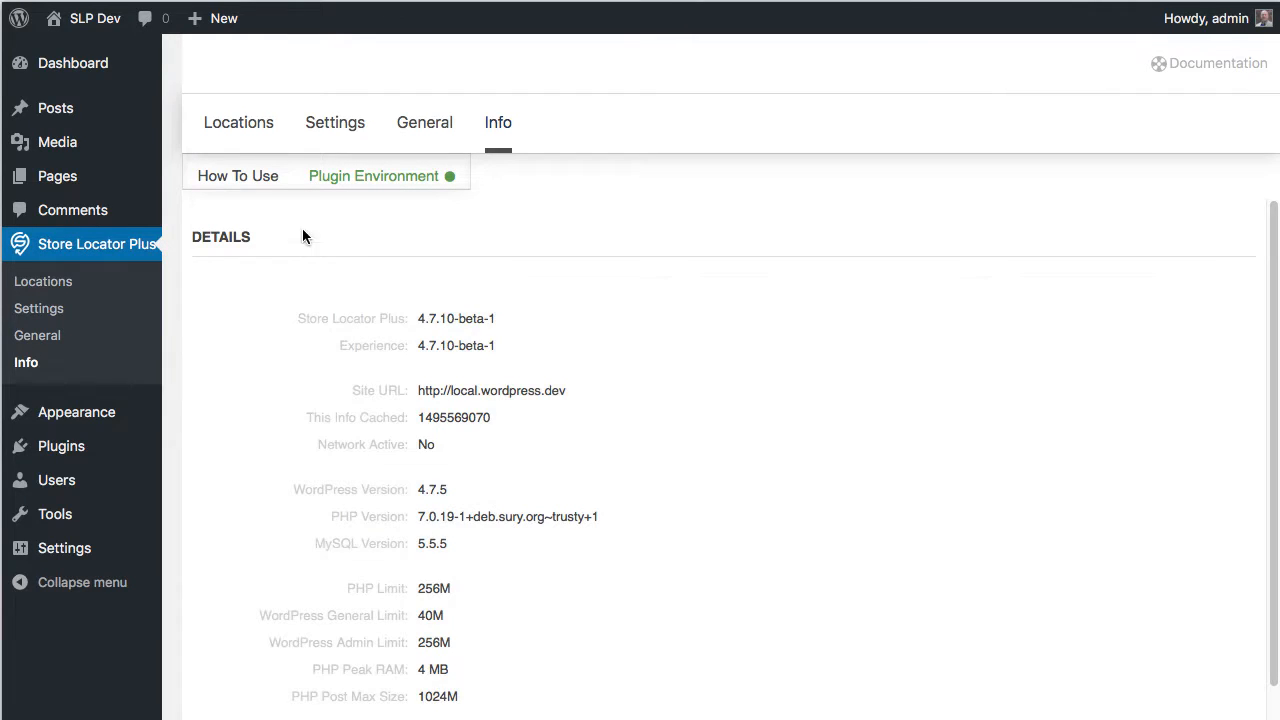
pyautogui.moveTo(267, 231)
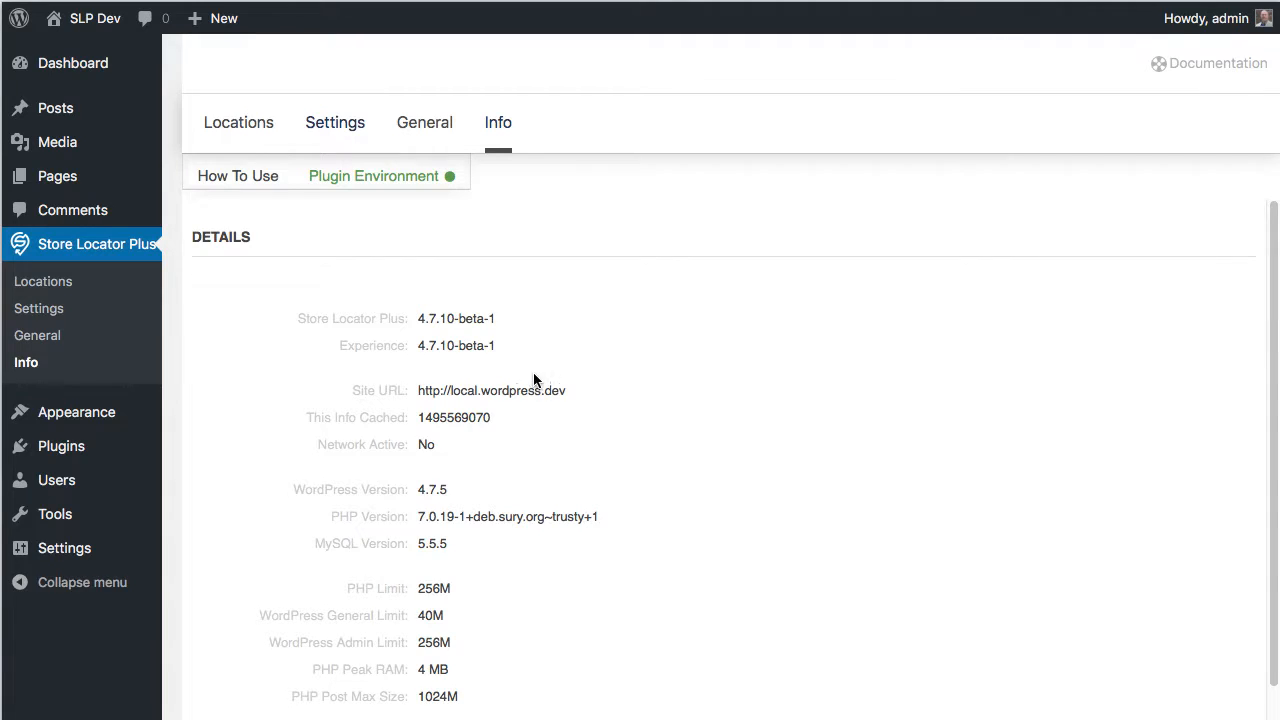
# Step: Review the Search settings tab, then switch to the Locations manage list
pyautogui.click(335, 122)
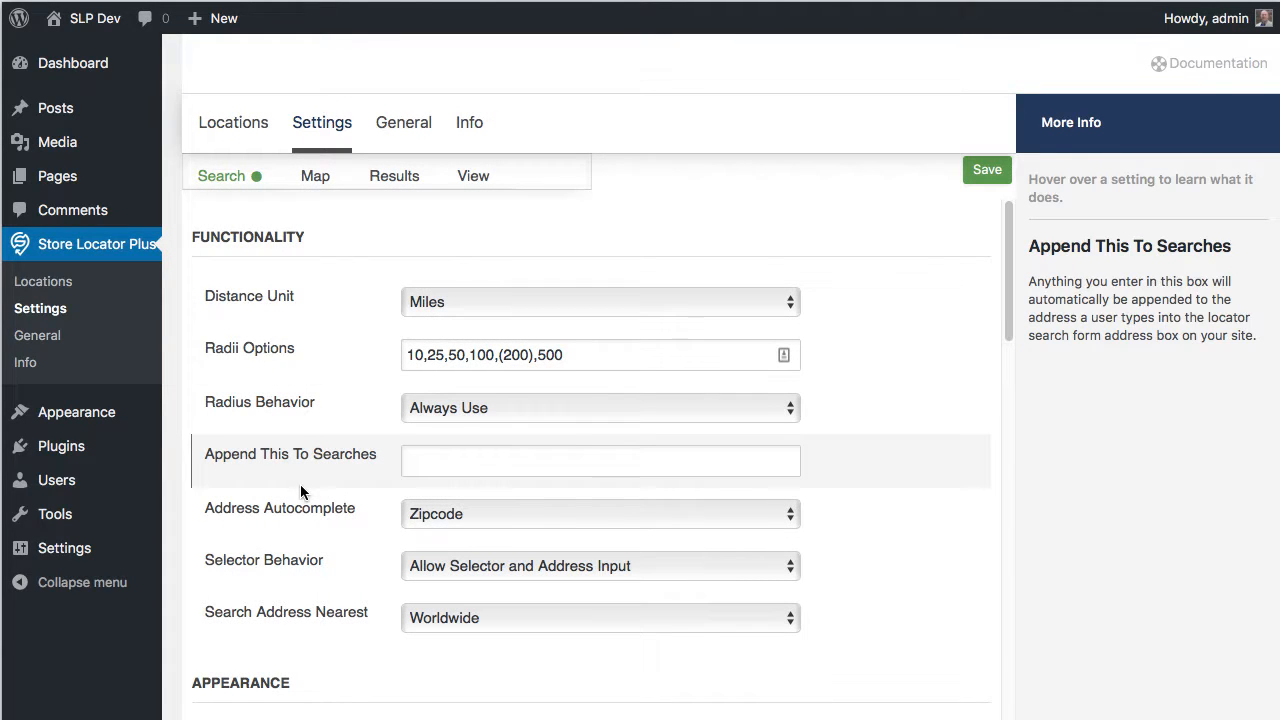
pyautogui.moveTo(473, 511)
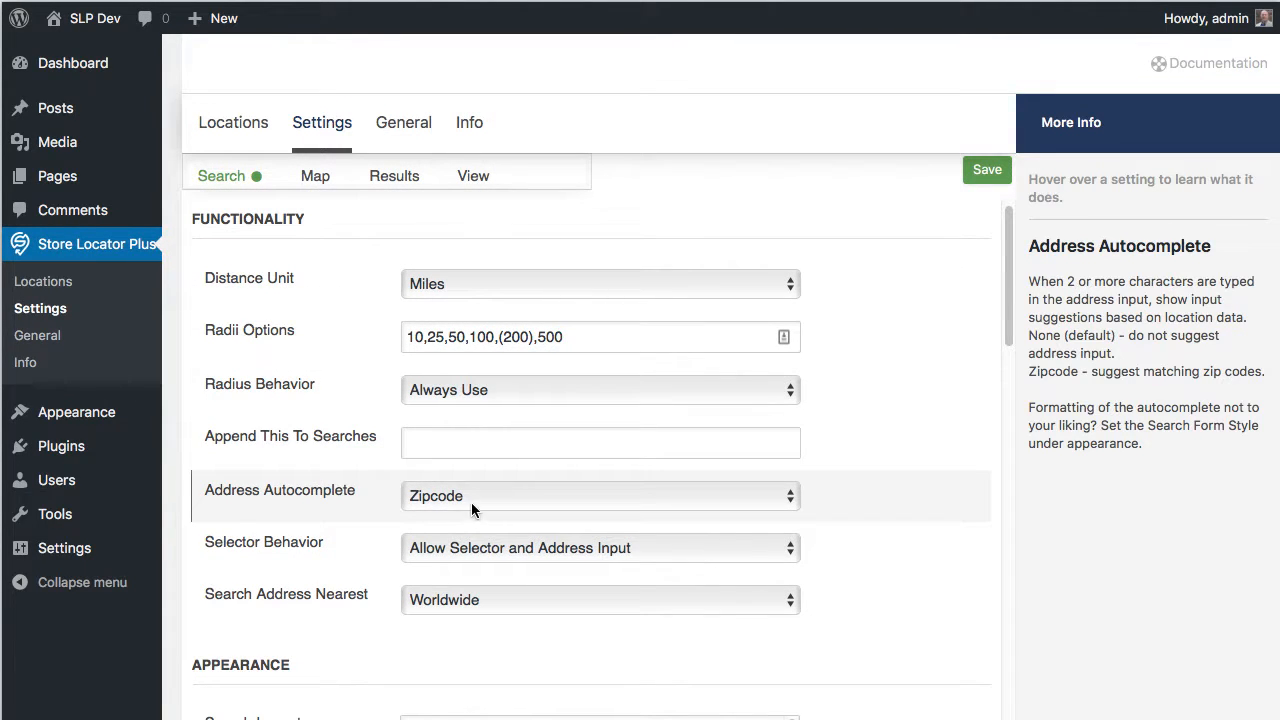
pyautogui.moveTo(466, 508)
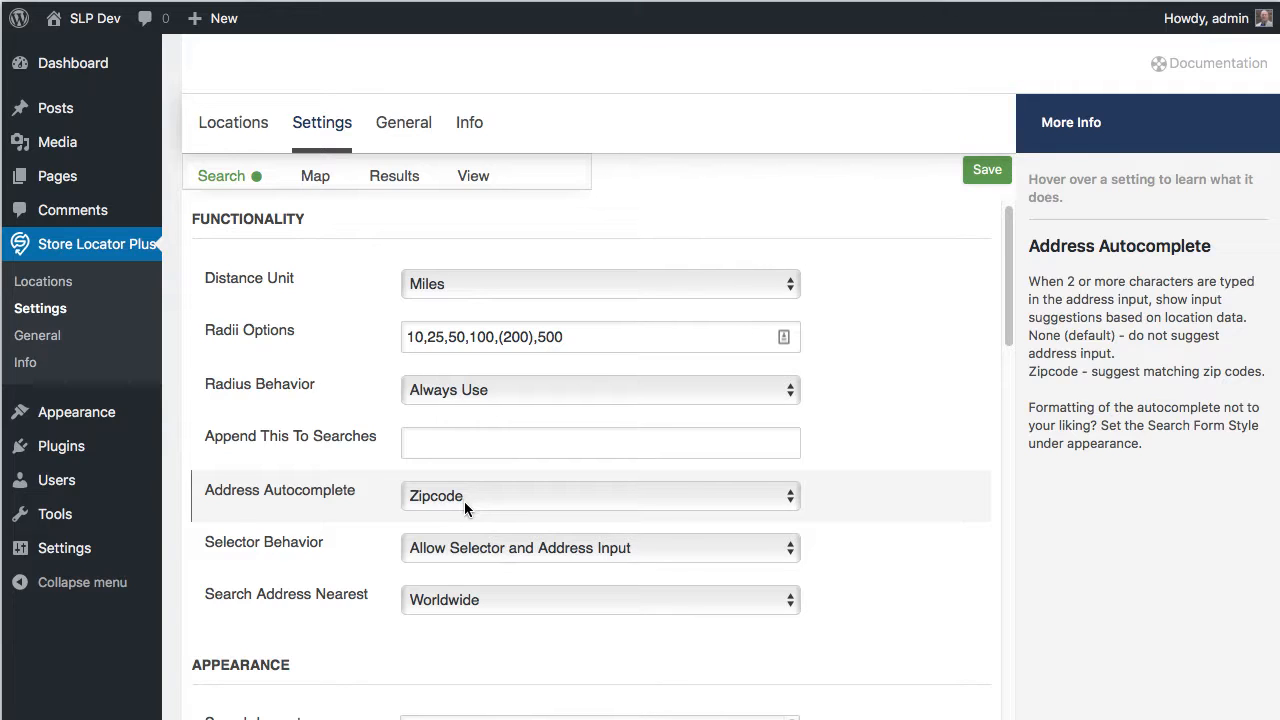
pyautogui.moveTo(462, 517)
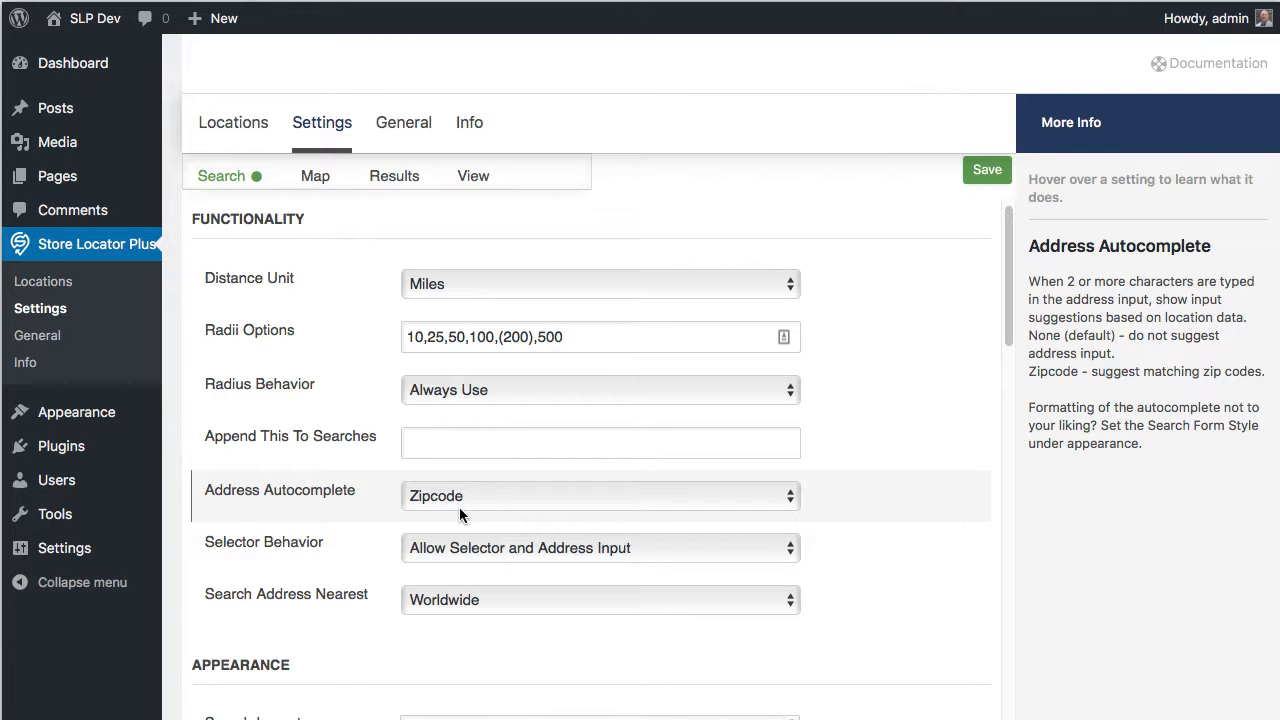
pyautogui.moveTo(342, 380)
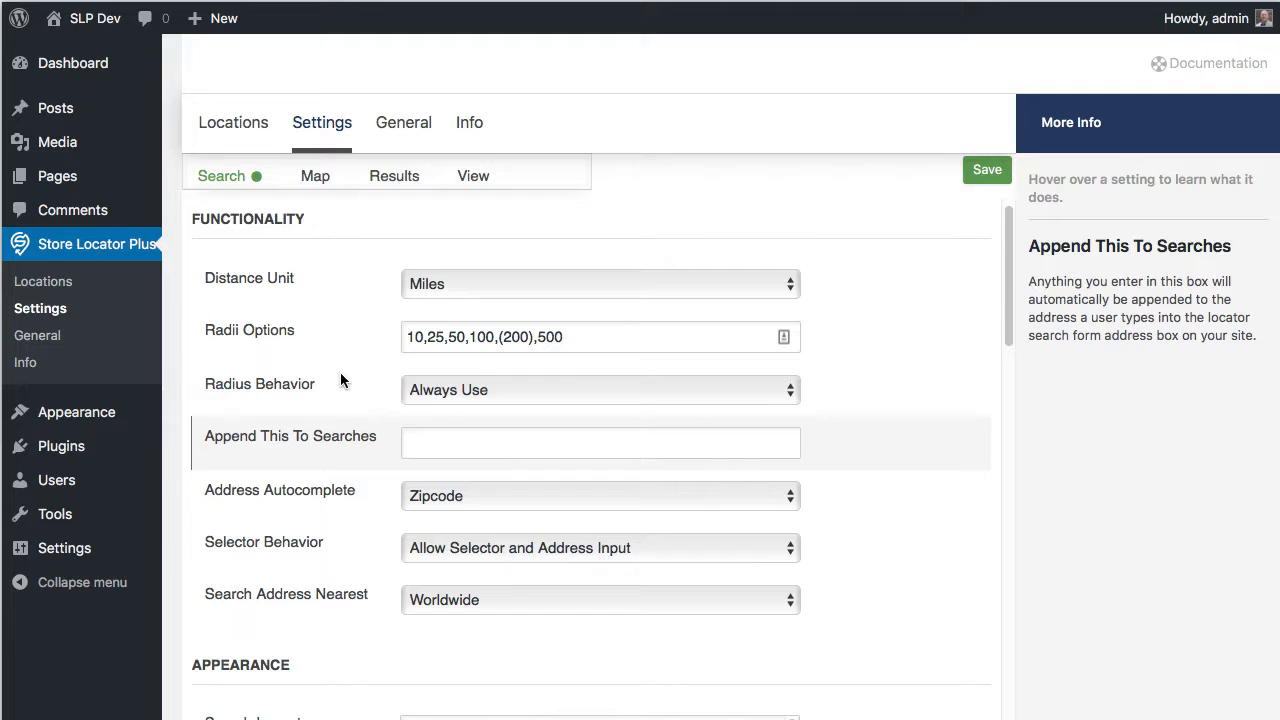
pyautogui.click(233, 122)
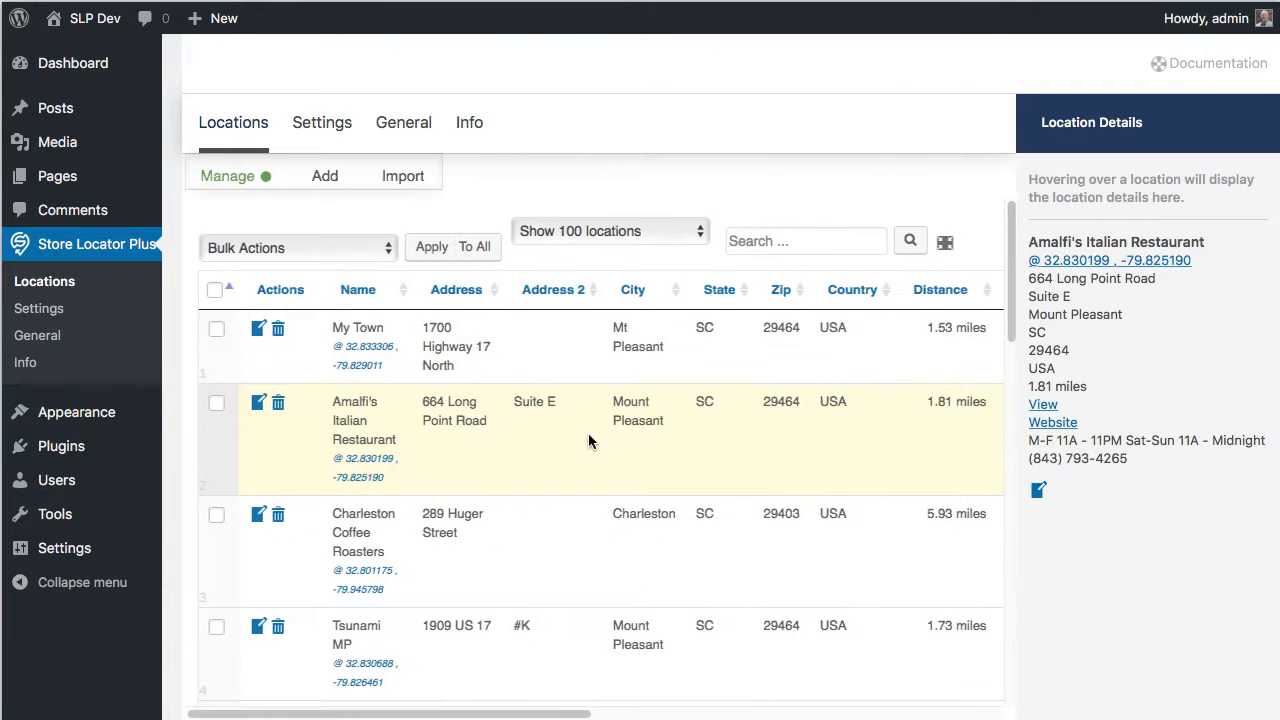
pyautogui.moveTo(779, 327)
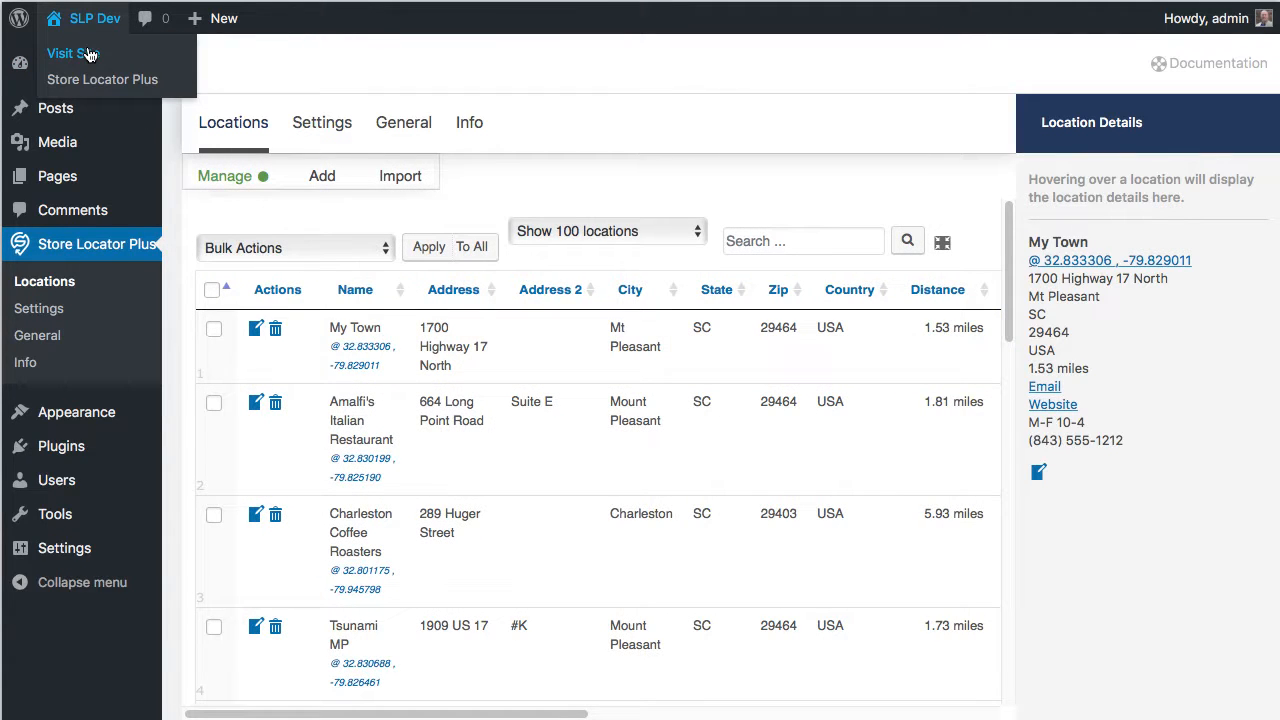
# Step: On the live locator page enter partial zip 294 to get suggestions 29401, 29403, 29464
pyautogui.click(63, 53)
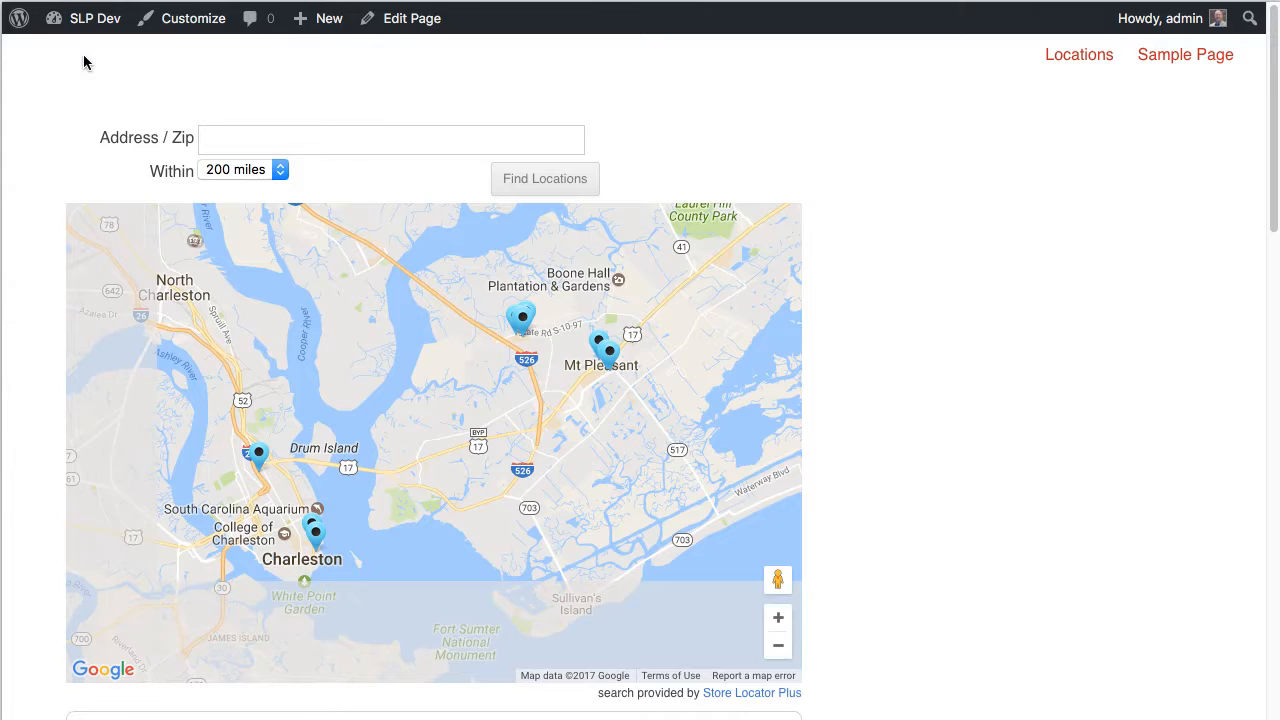
pyautogui.click(390, 138)
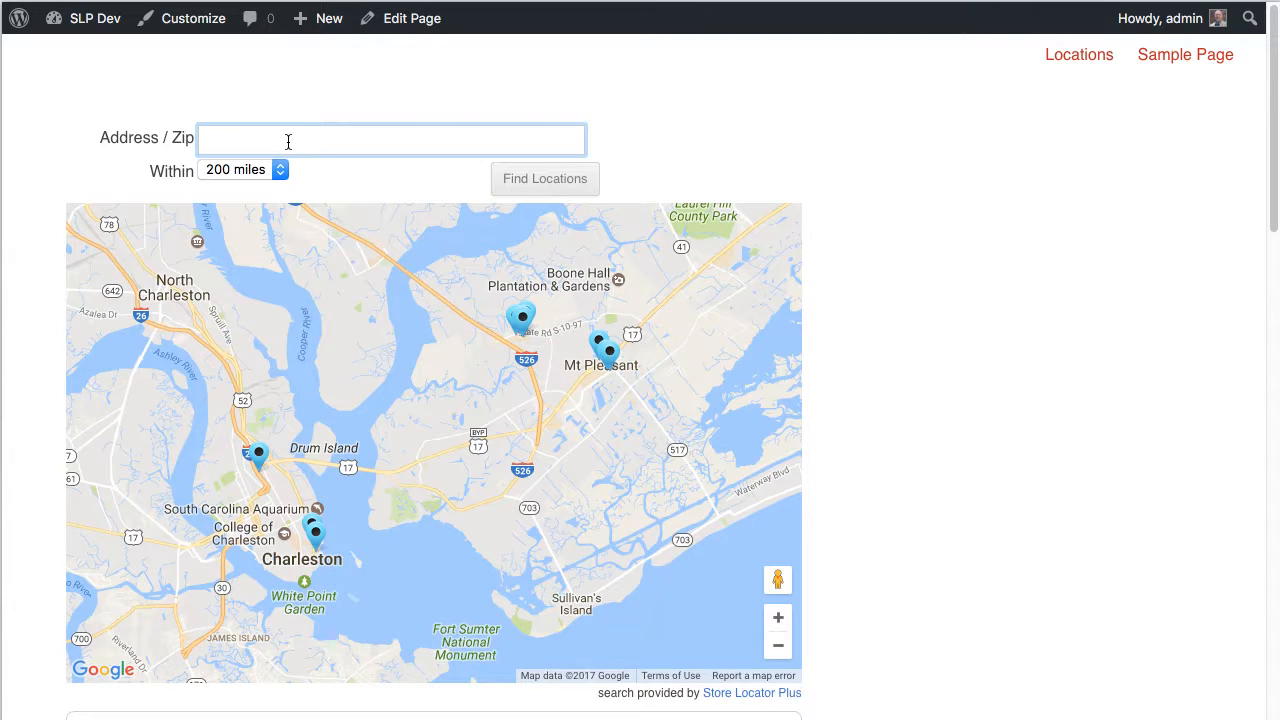
pyautogui.write('294')
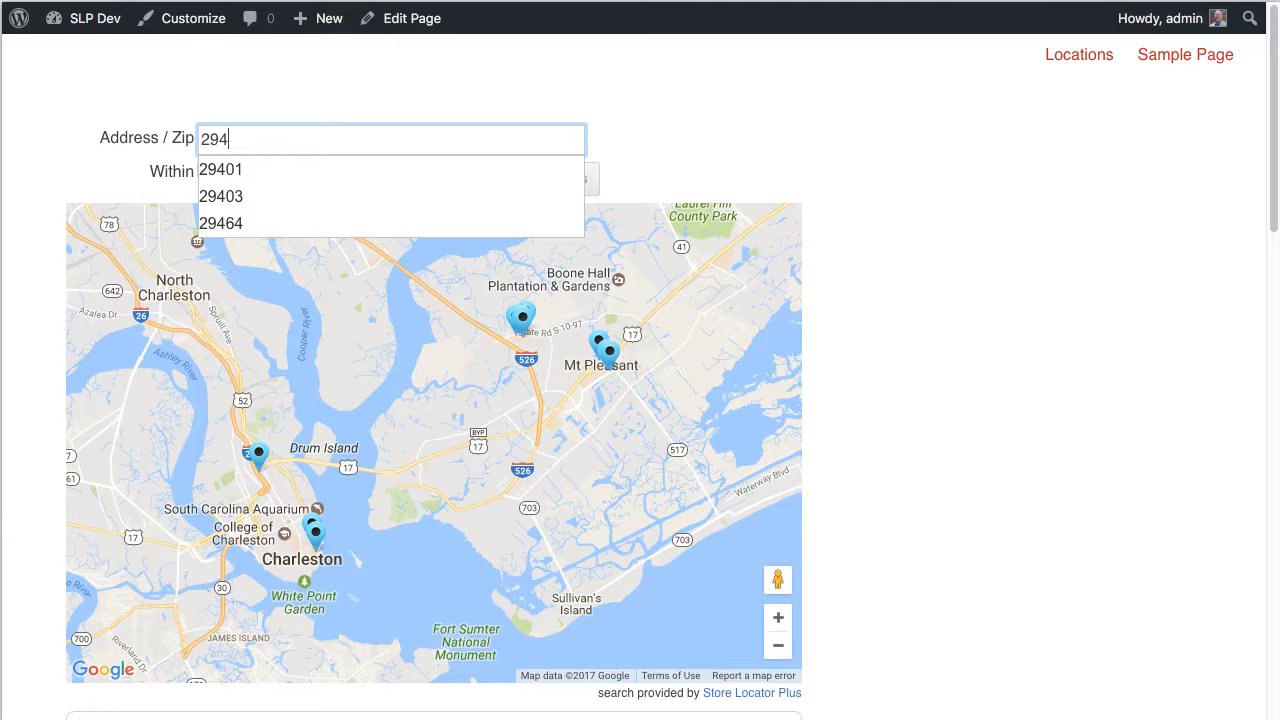
pyautogui.moveTo(238, 227)
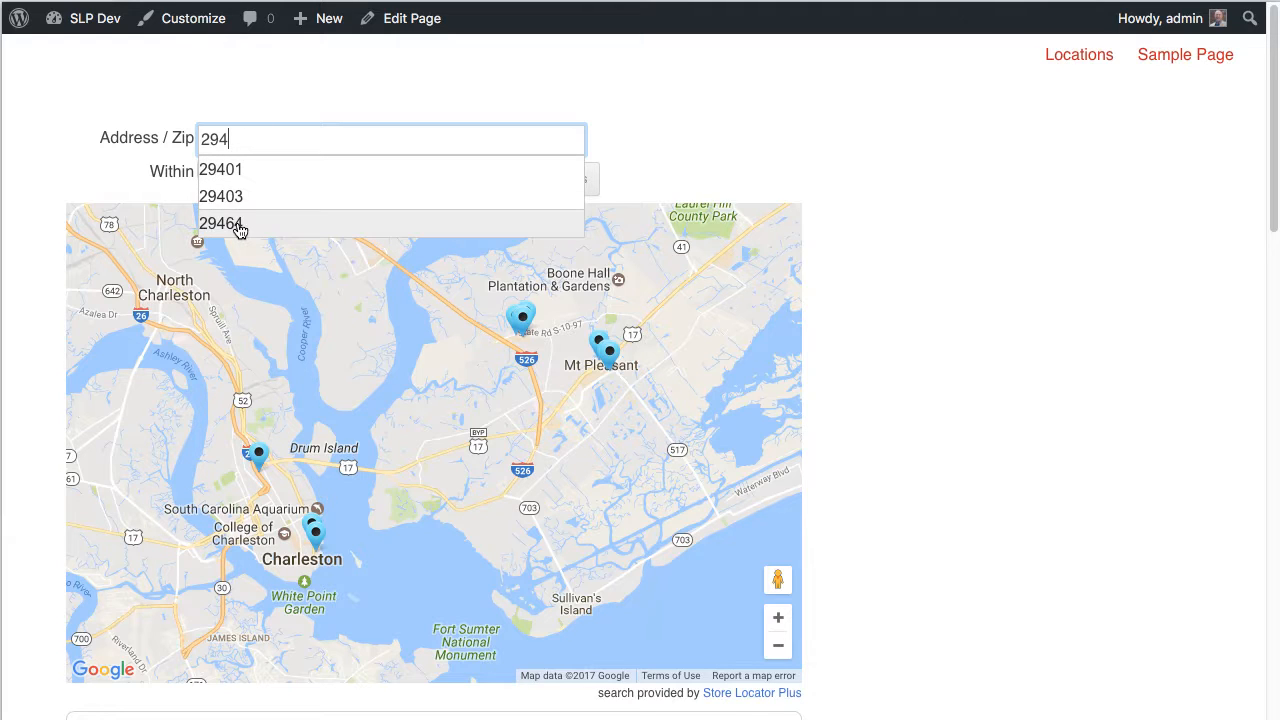
pyautogui.moveTo(241, 169)
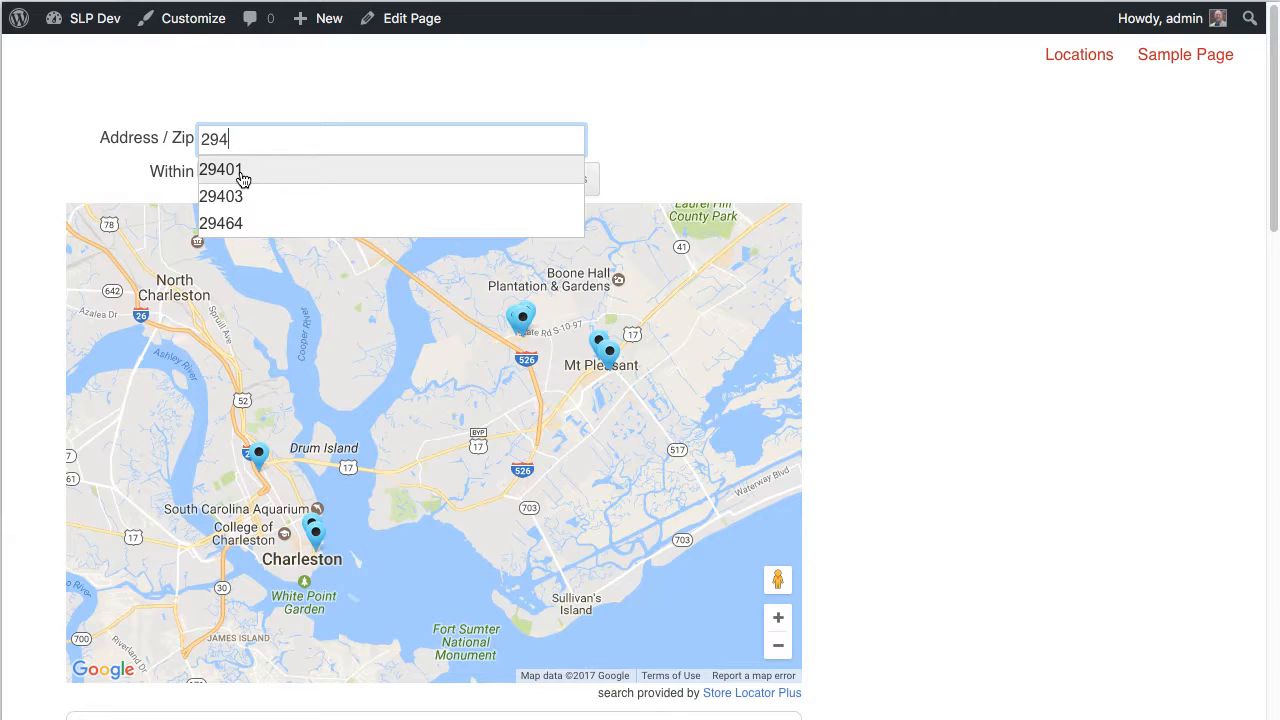
pyautogui.moveTo(254, 177)
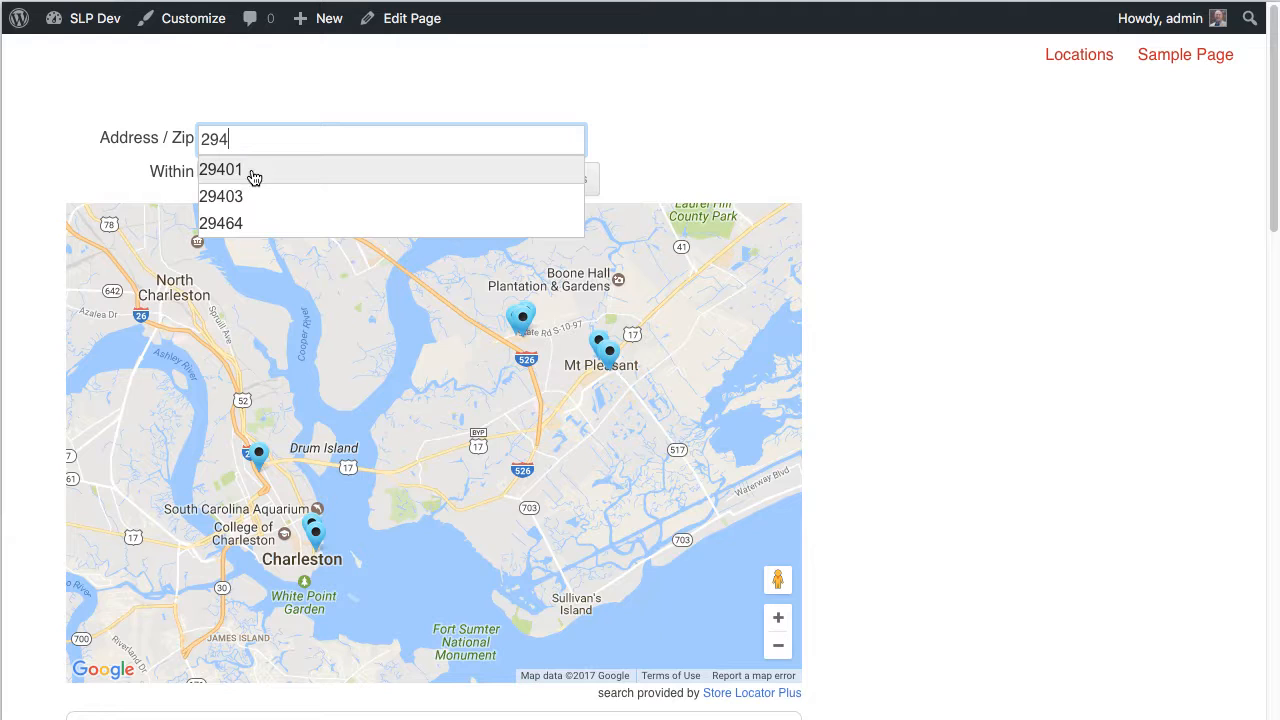
pyautogui.moveTo(279, 215)
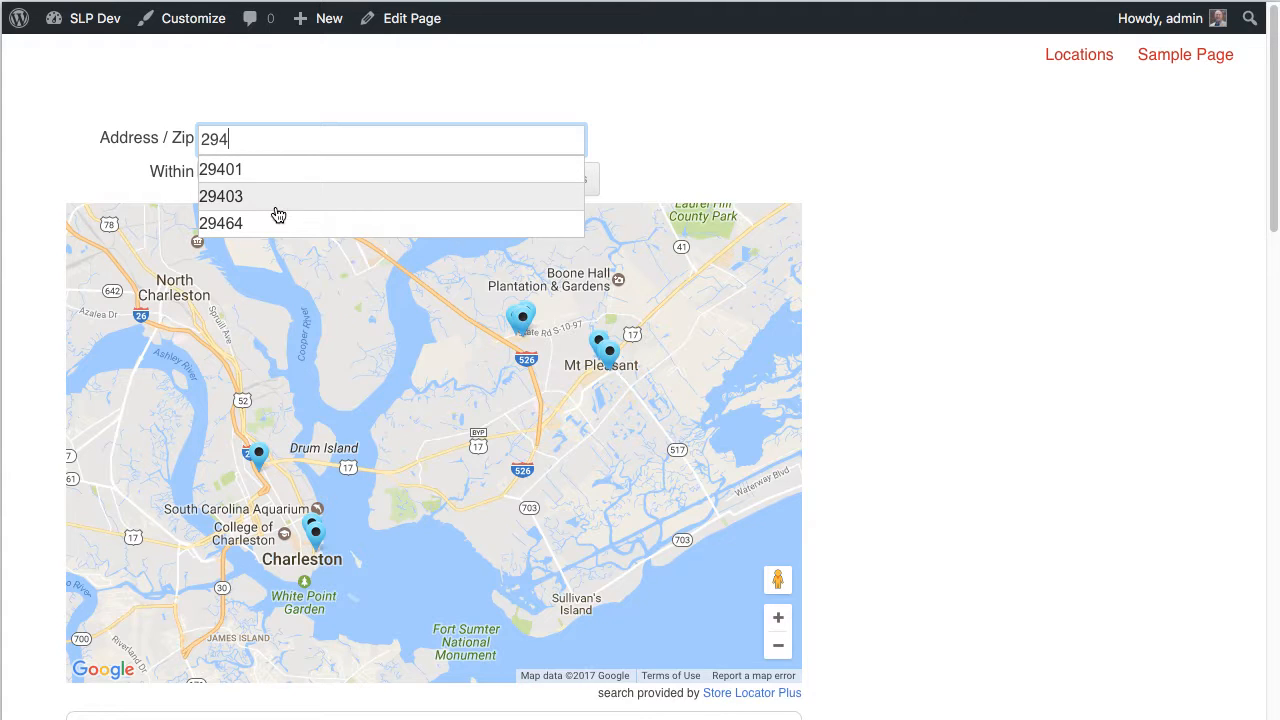
pyautogui.moveTo(296, 223)
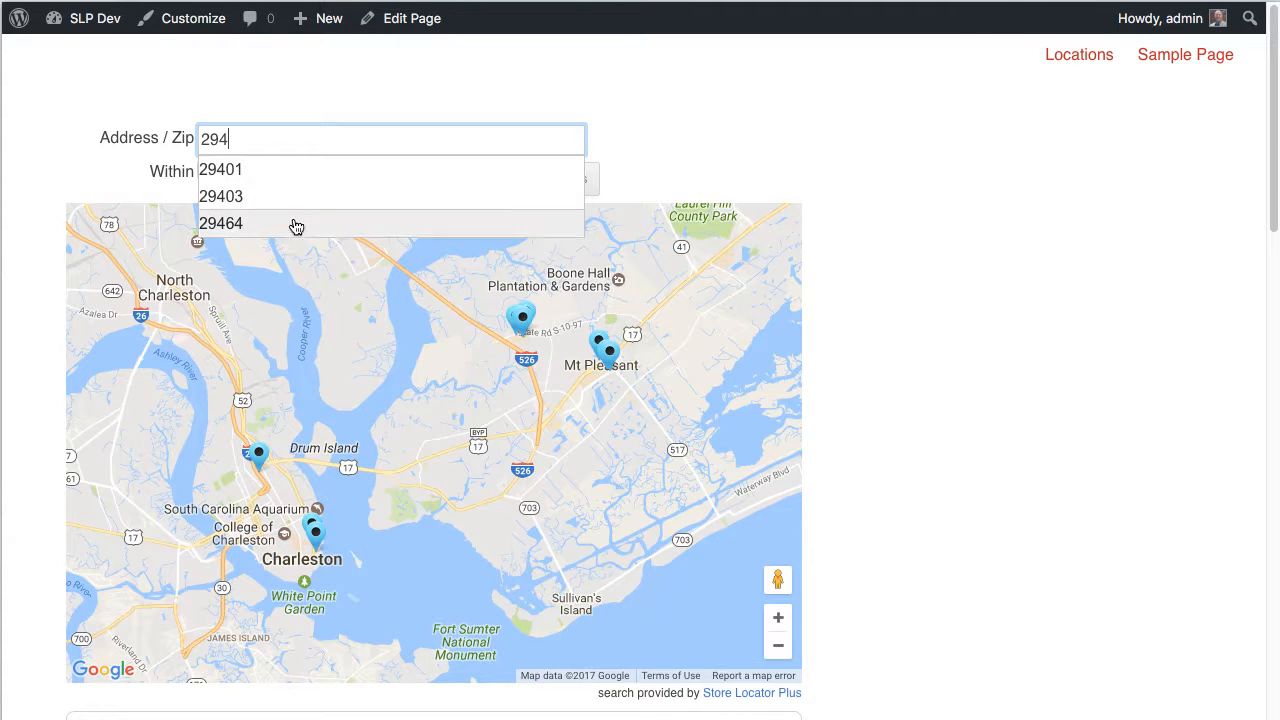
pyautogui.moveTo(252, 179)
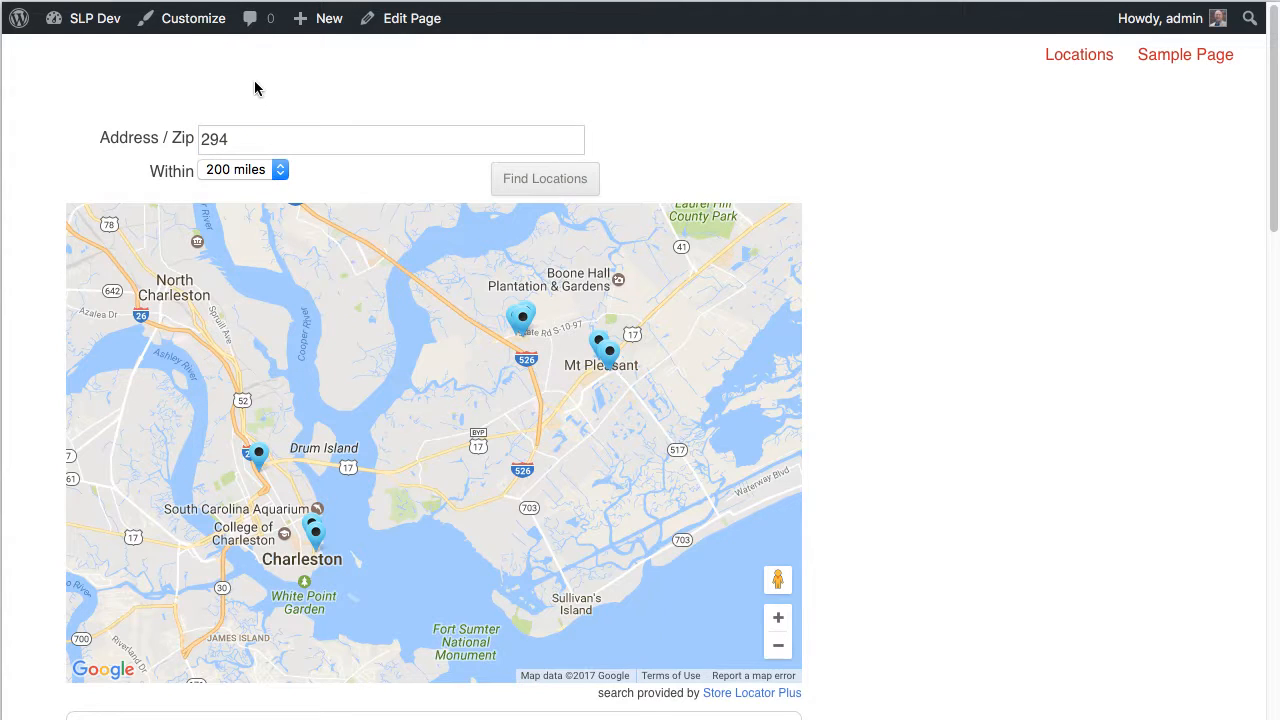
pyautogui.click(90, 18)
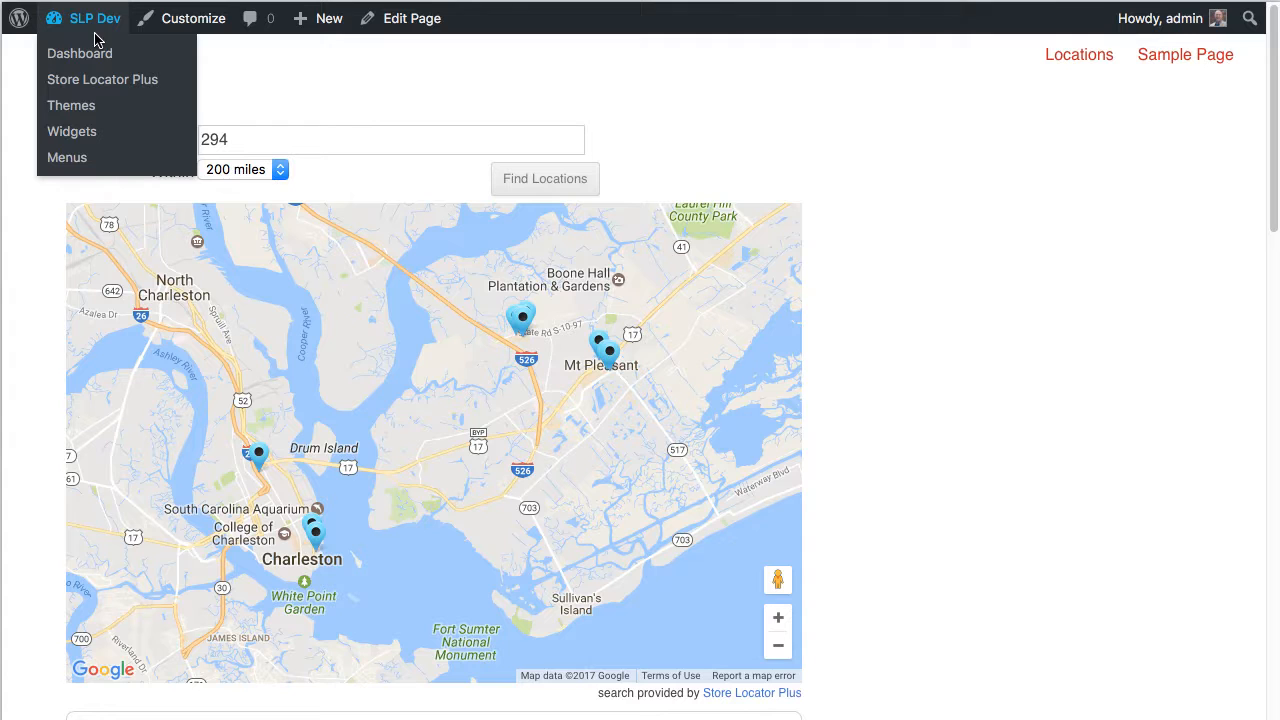
# Step: Set Search Form Style to None in the Search settings and save
pyautogui.click(102, 79)
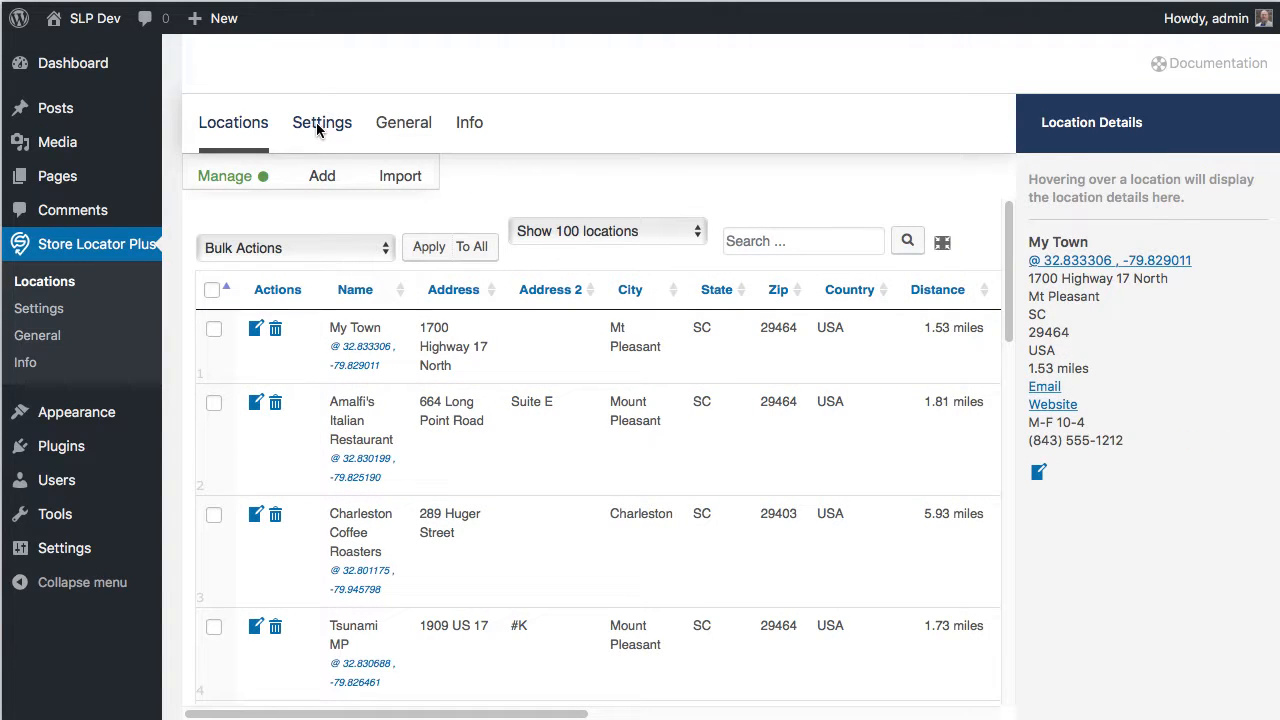
pyautogui.click(321, 122)
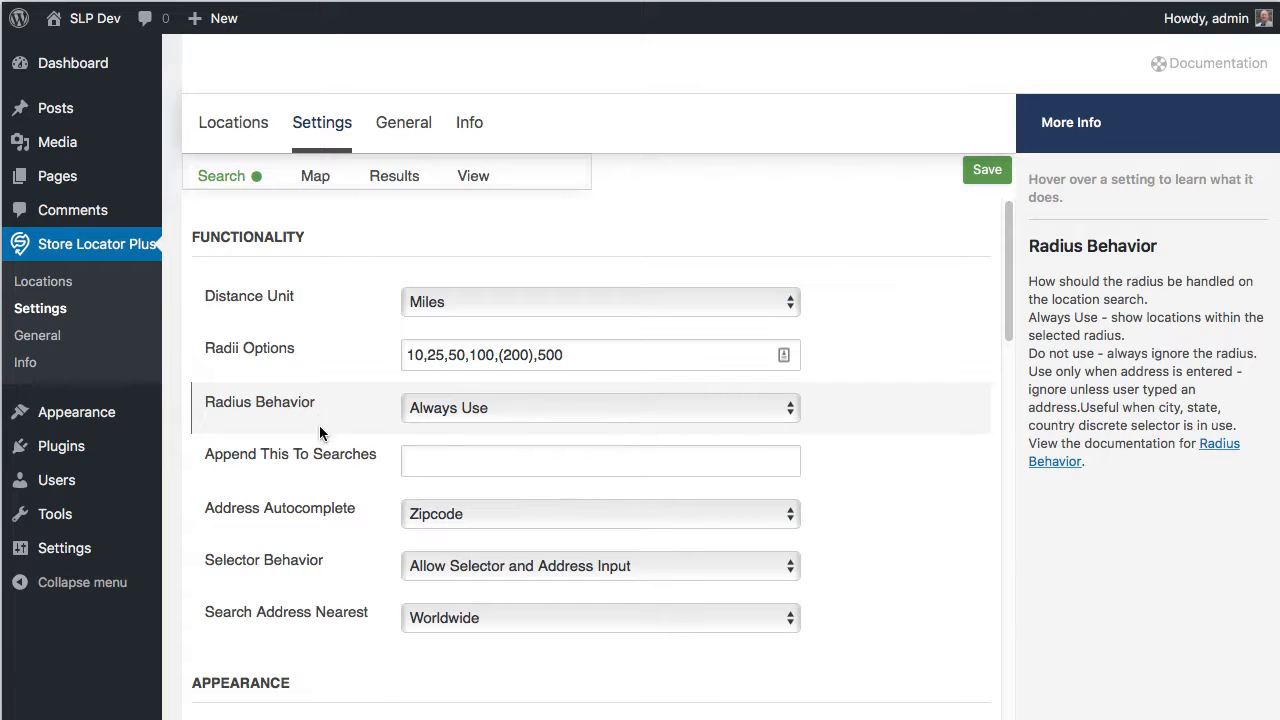
pyautogui.scroll(-3)
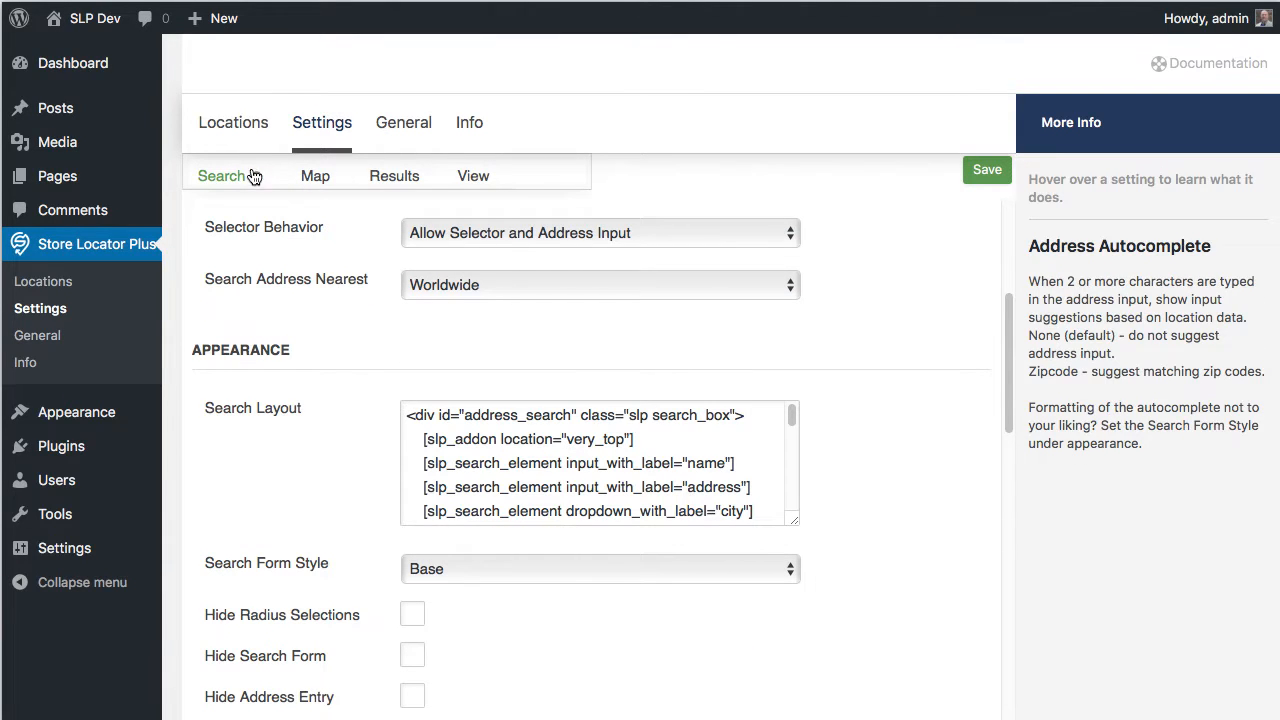
pyautogui.moveTo(285, 575)
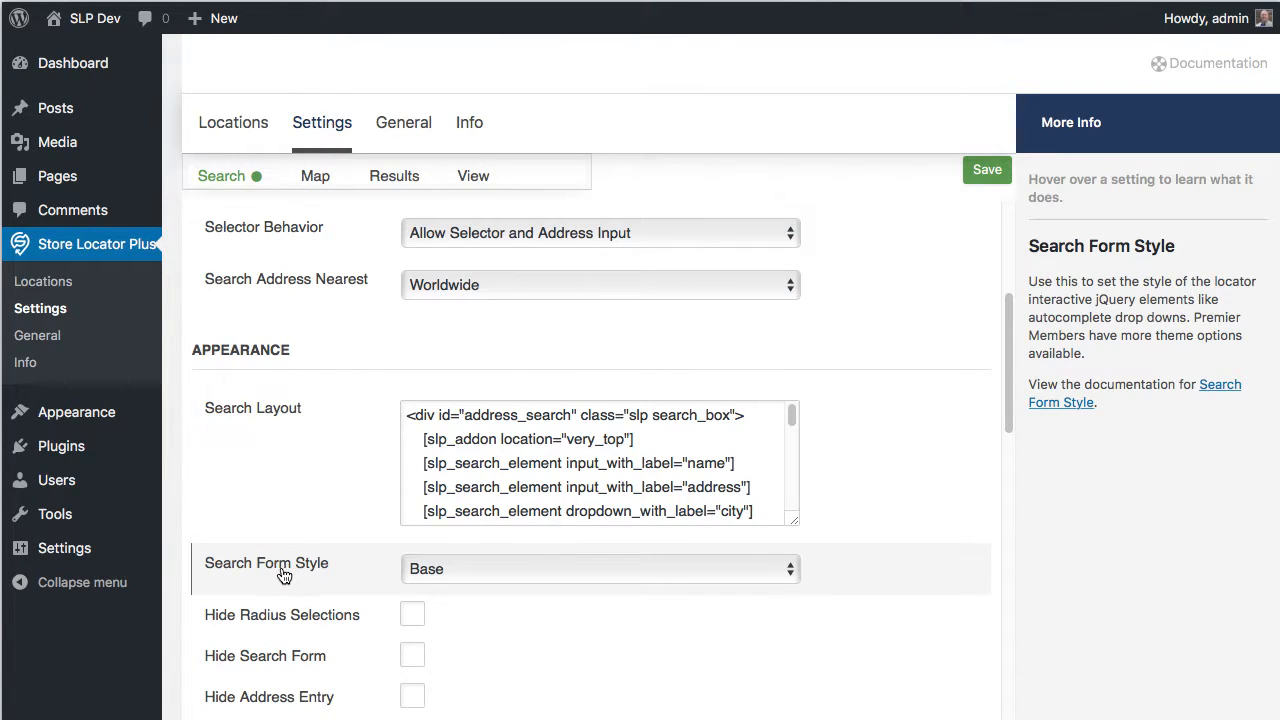
pyautogui.click(600, 568)
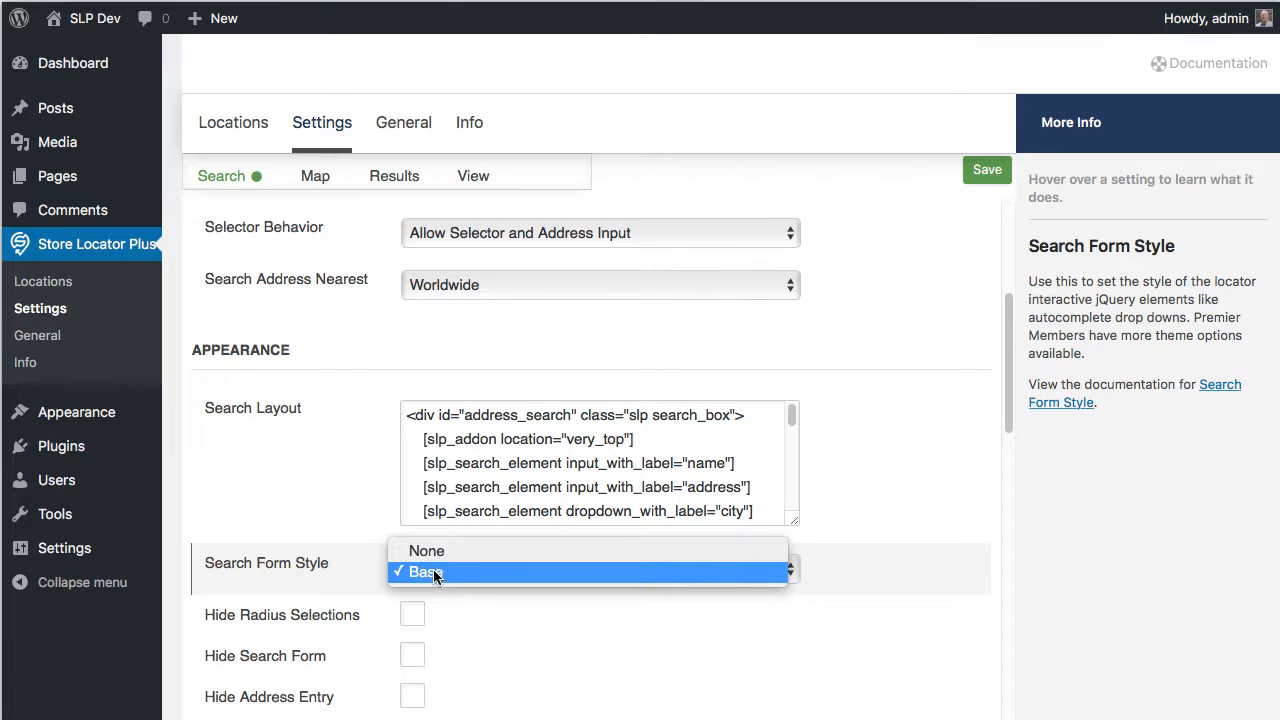
pyautogui.click(425, 550)
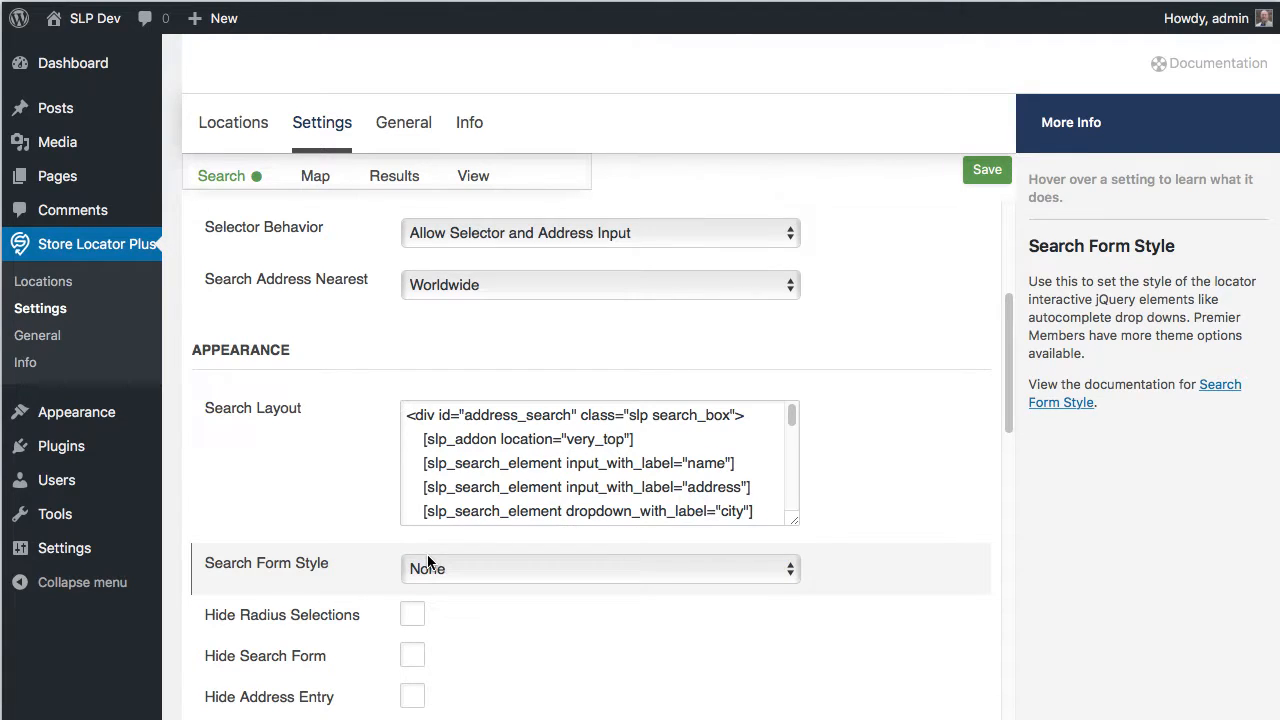
pyautogui.click(600, 569)
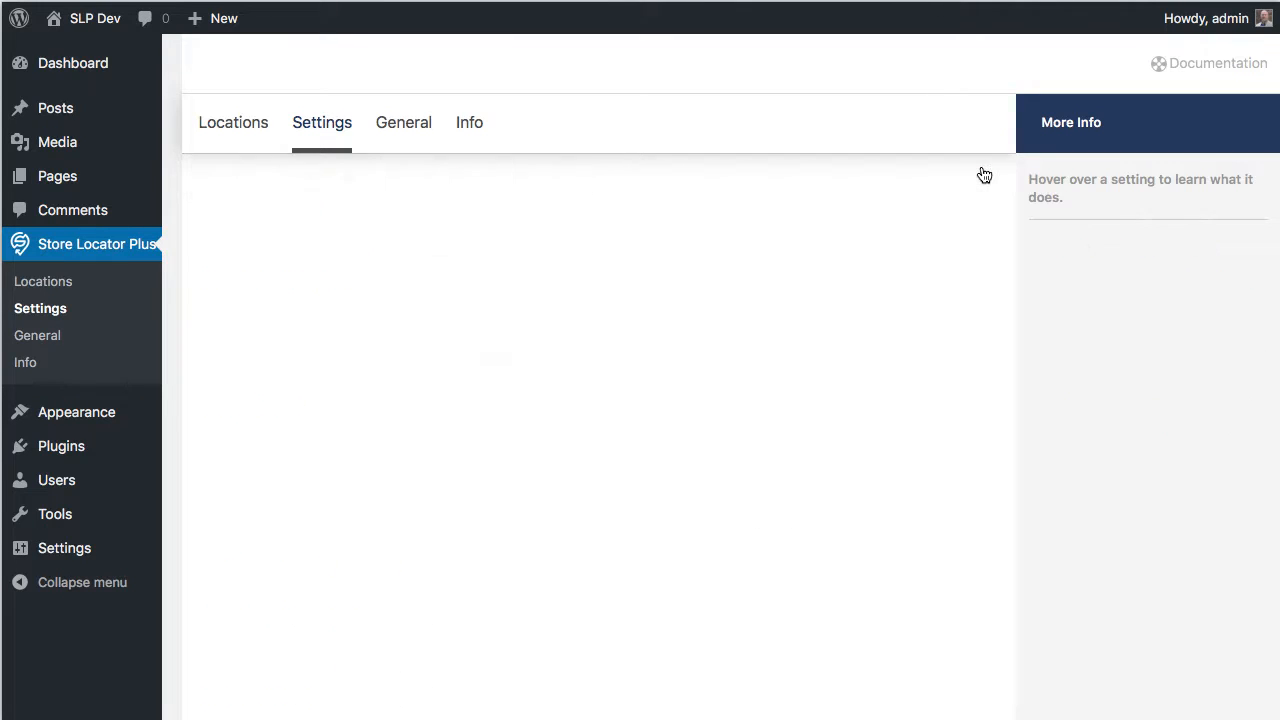
# Step: Recheck the Search tab, then return to the Store Locator Plus Locations list
pyautogui.click(321, 122)
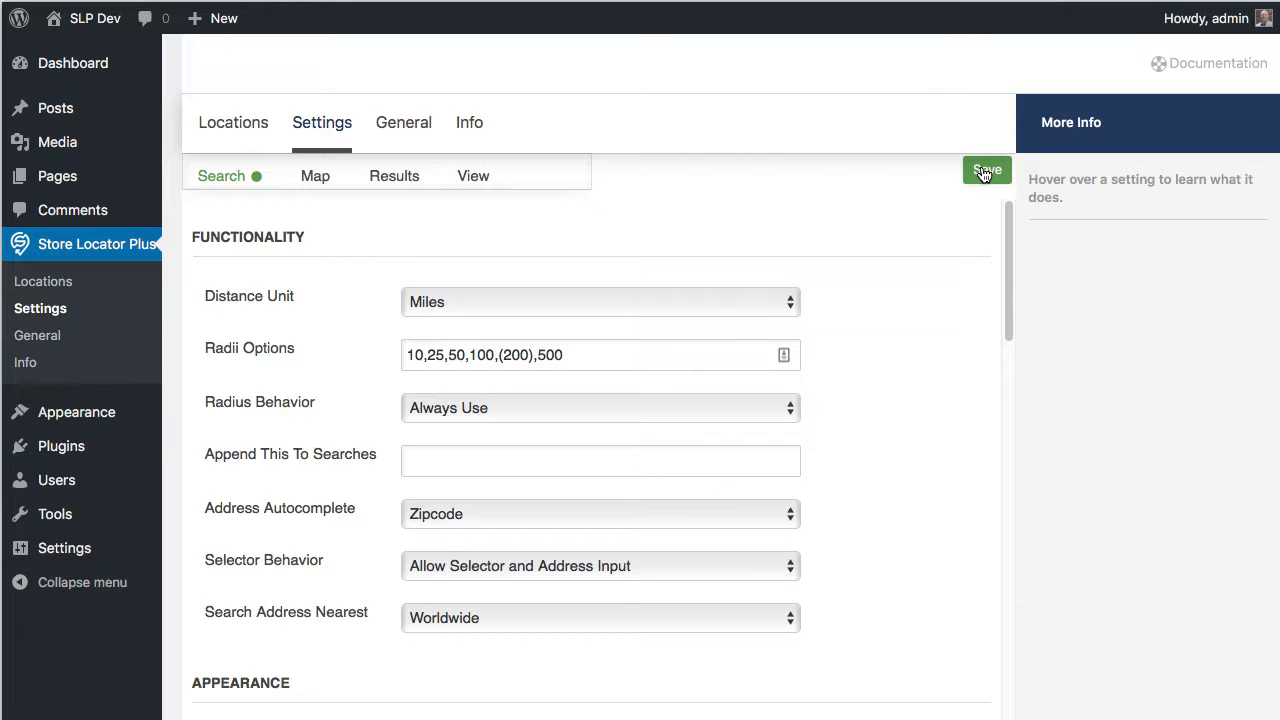
pyautogui.moveTo(720, 196)
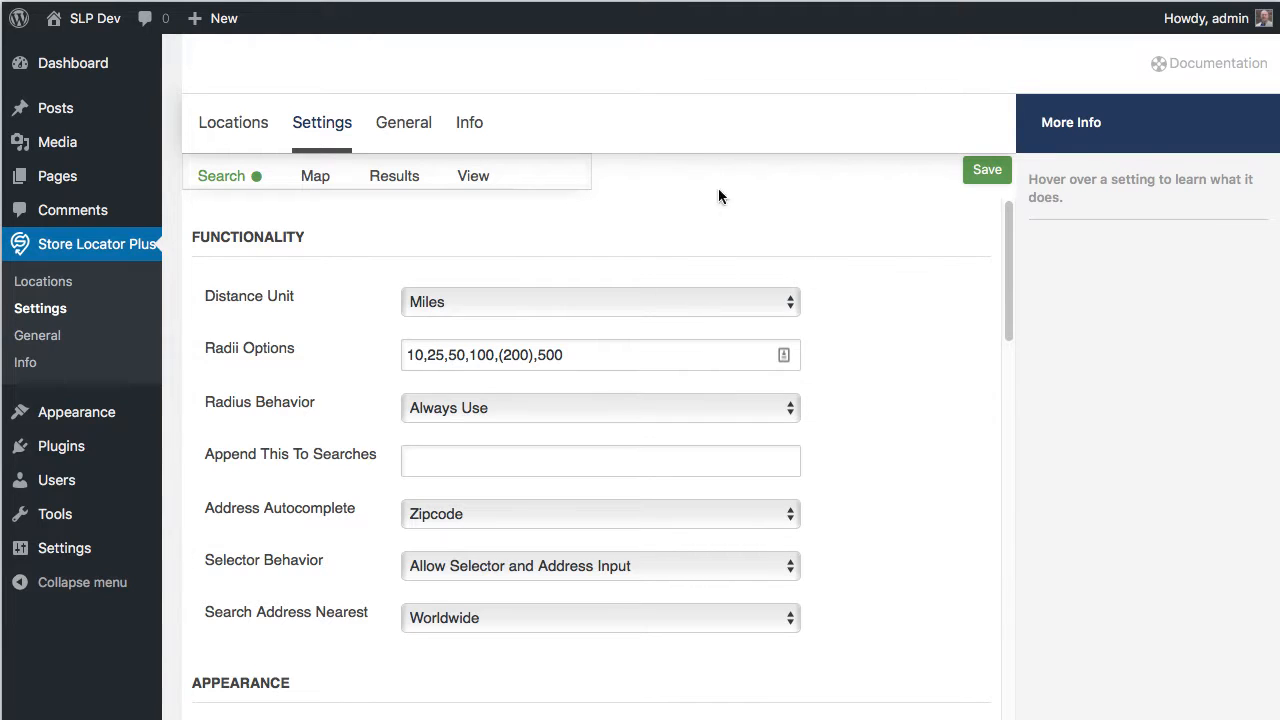
pyautogui.moveTo(280, 508)
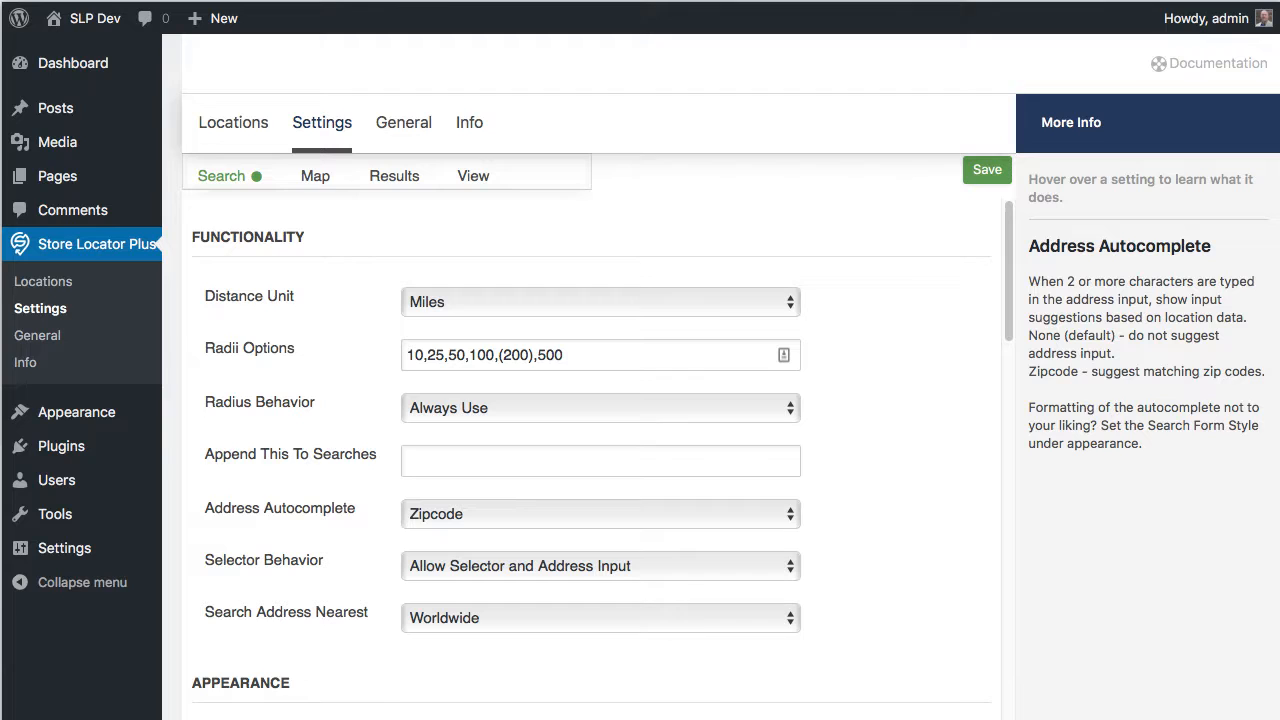
pyautogui.click(85, 18)
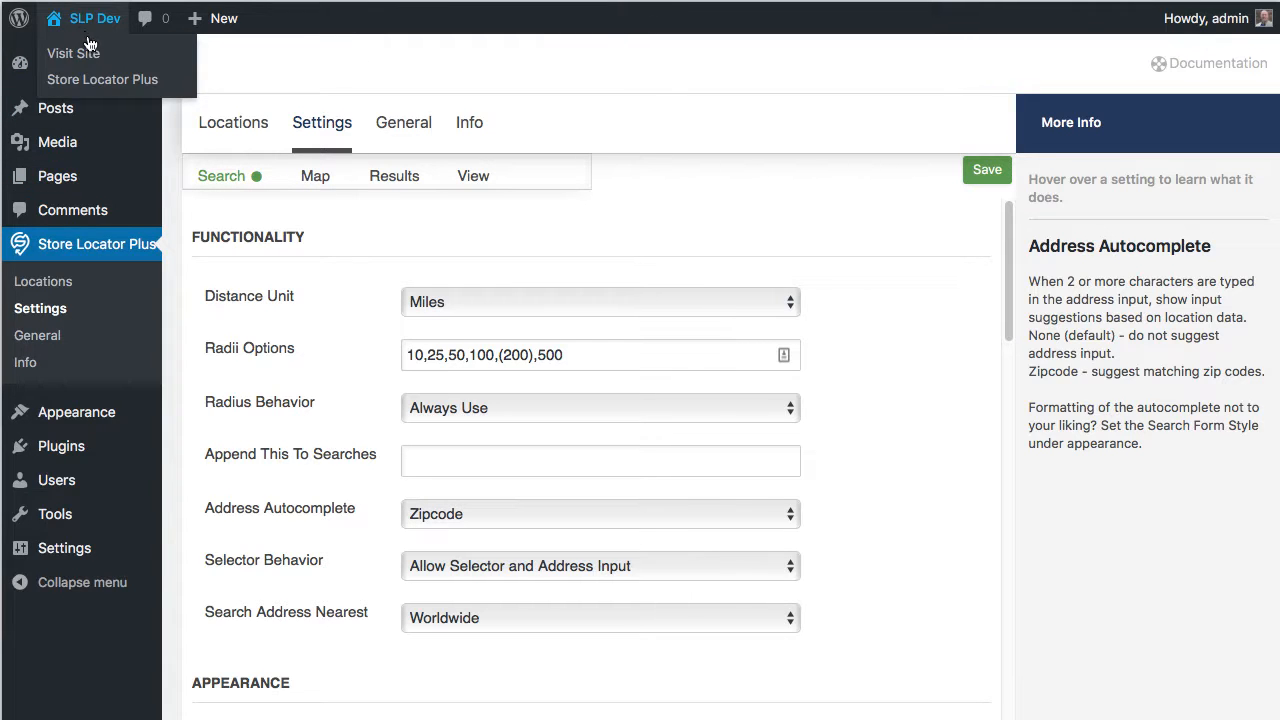
pyautogui.click(233, 122)
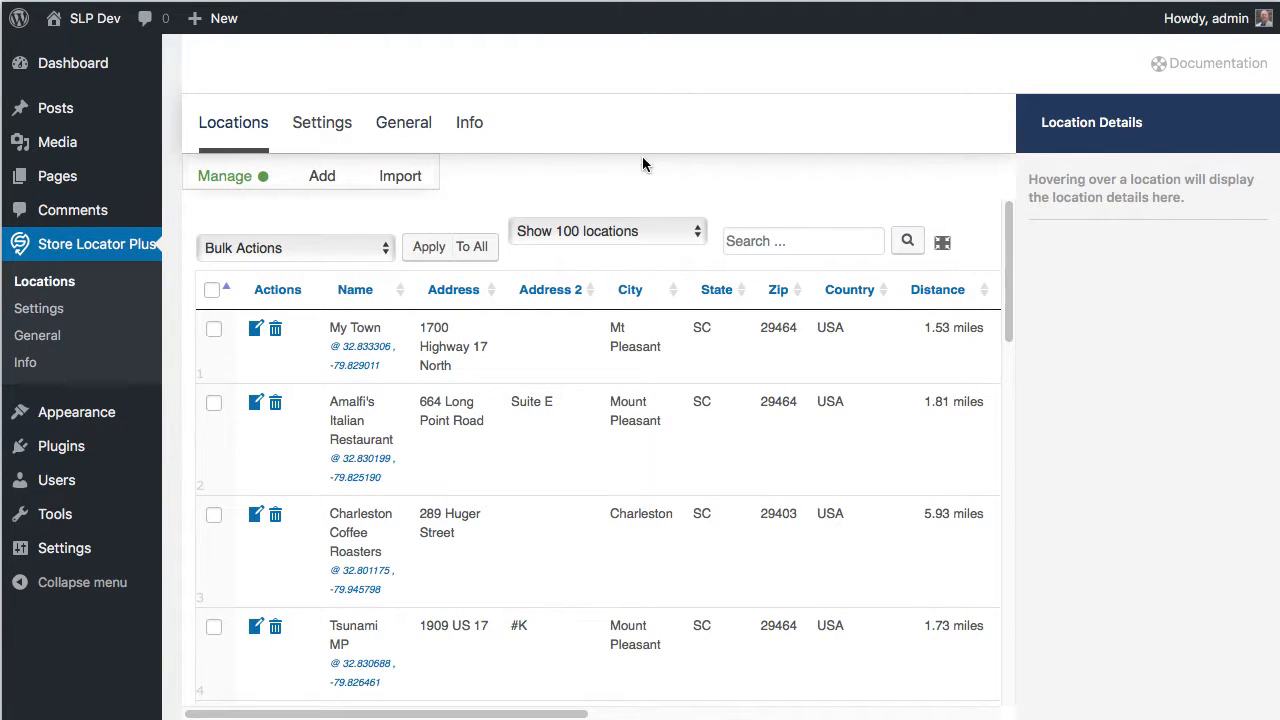
pyautogui.moveTo(584, 171)
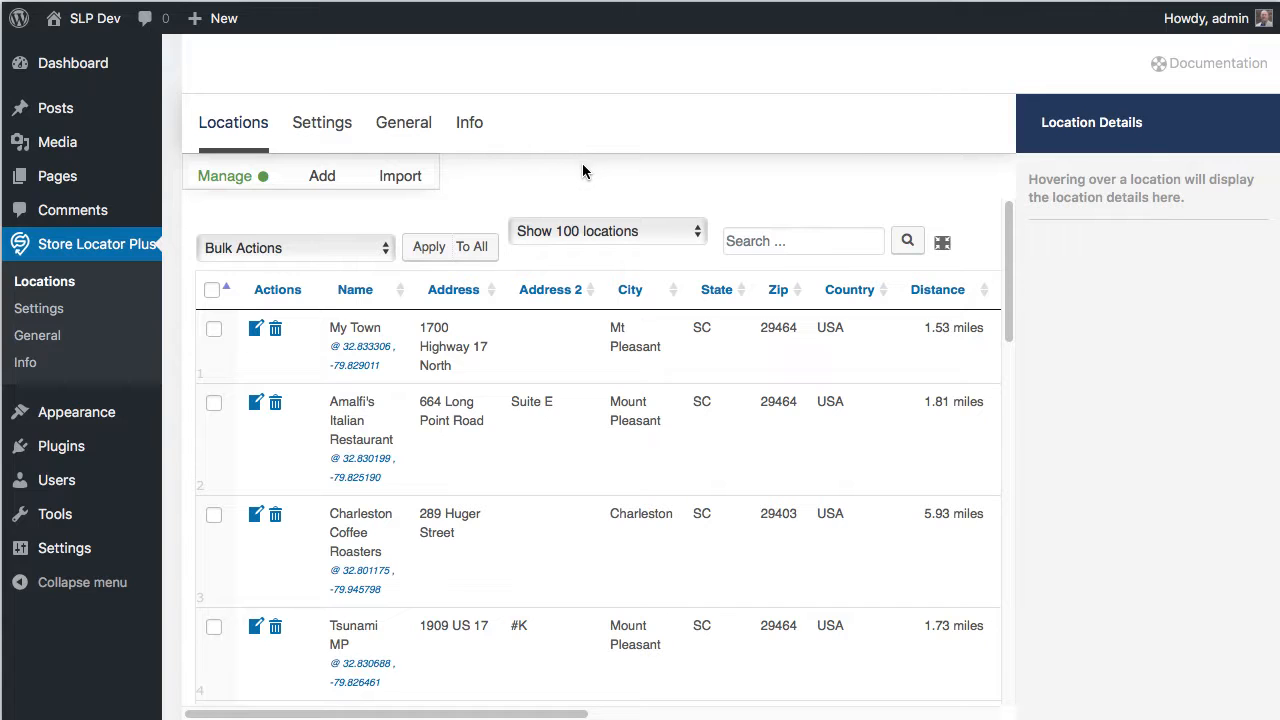
pyautogui.moveTo(78, 12)
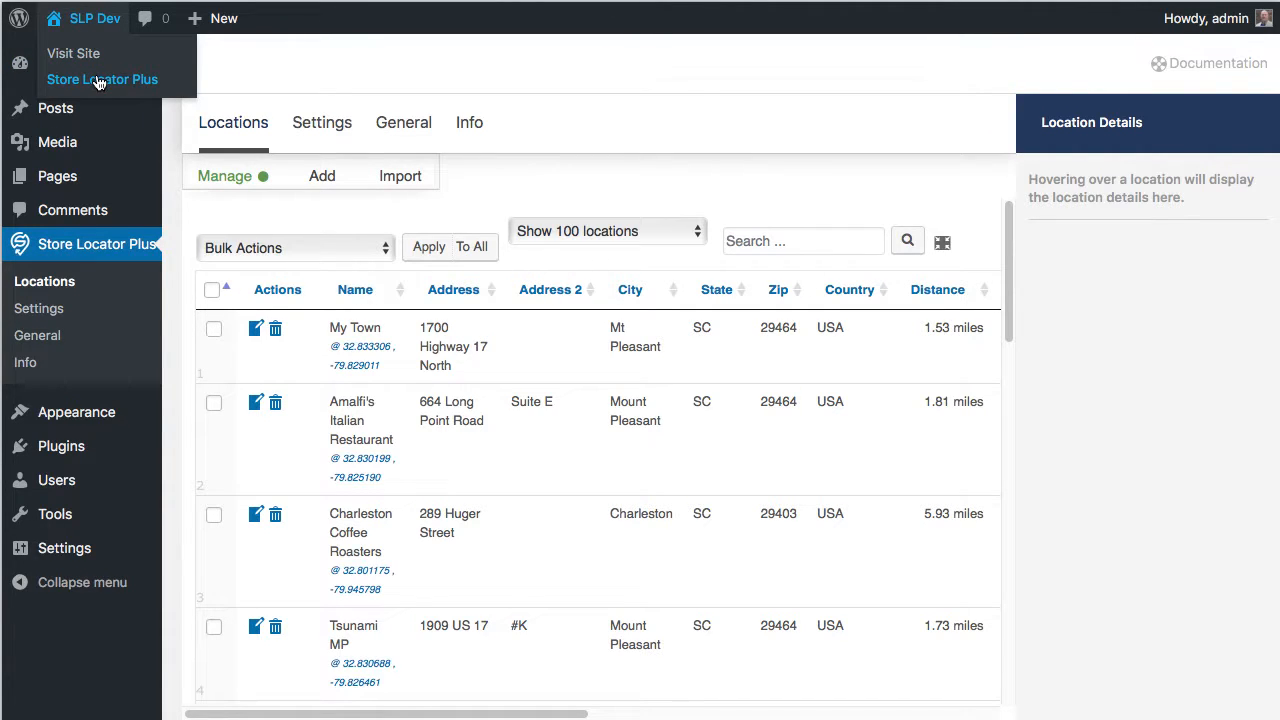
# Step: On the live site enter 294, showing unstyled suggestions 29401, 29403 and 29464
pyautogui.click(73, 52)
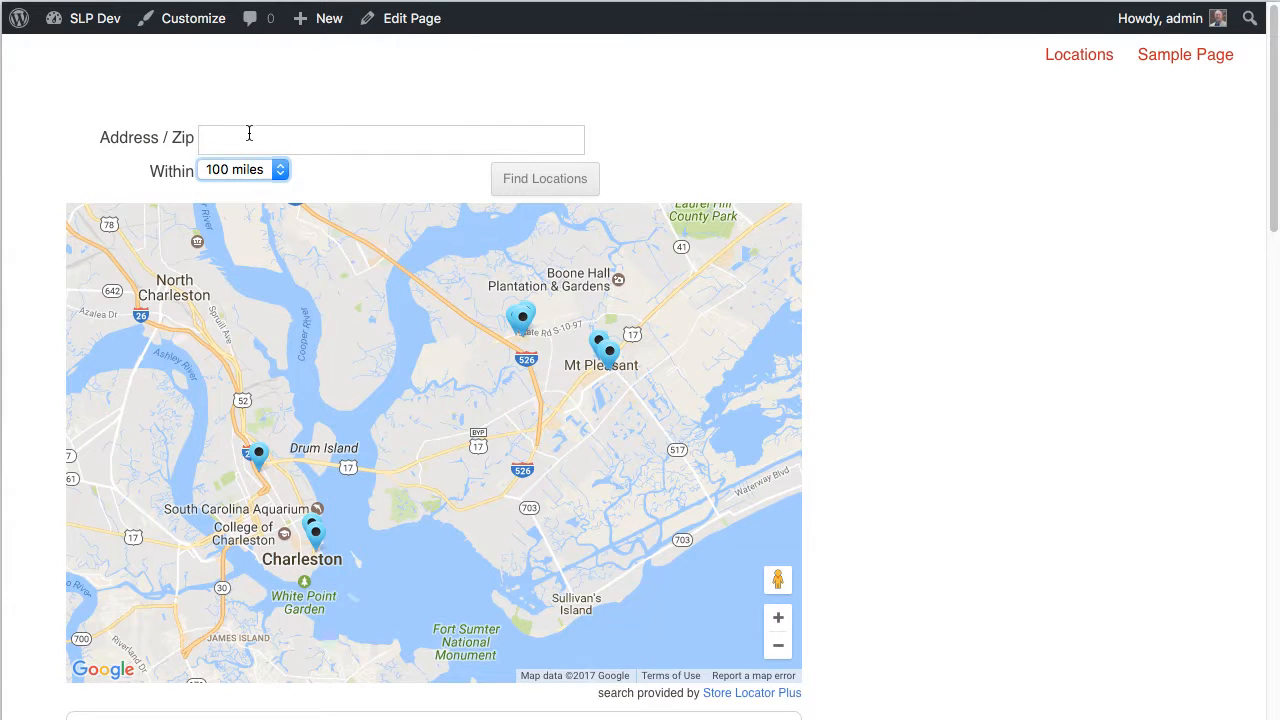
pyautogui.write('294')
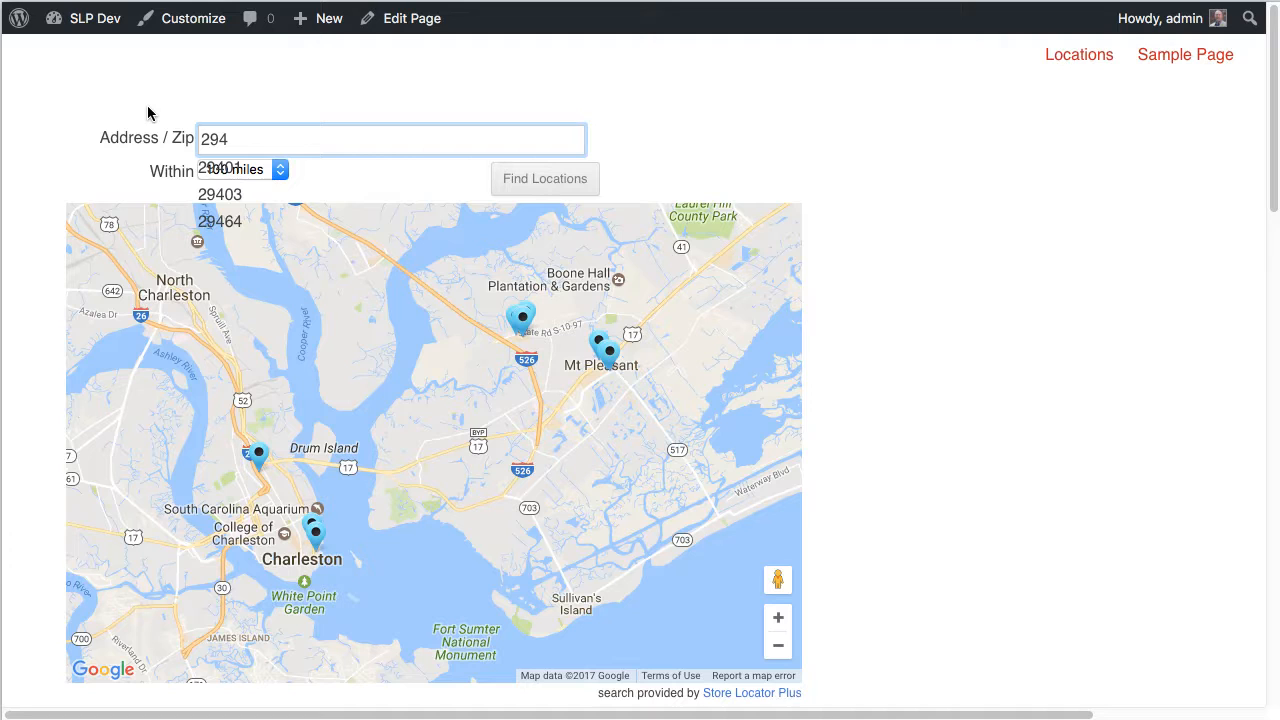
pyautogui.moveTo(62, 52)
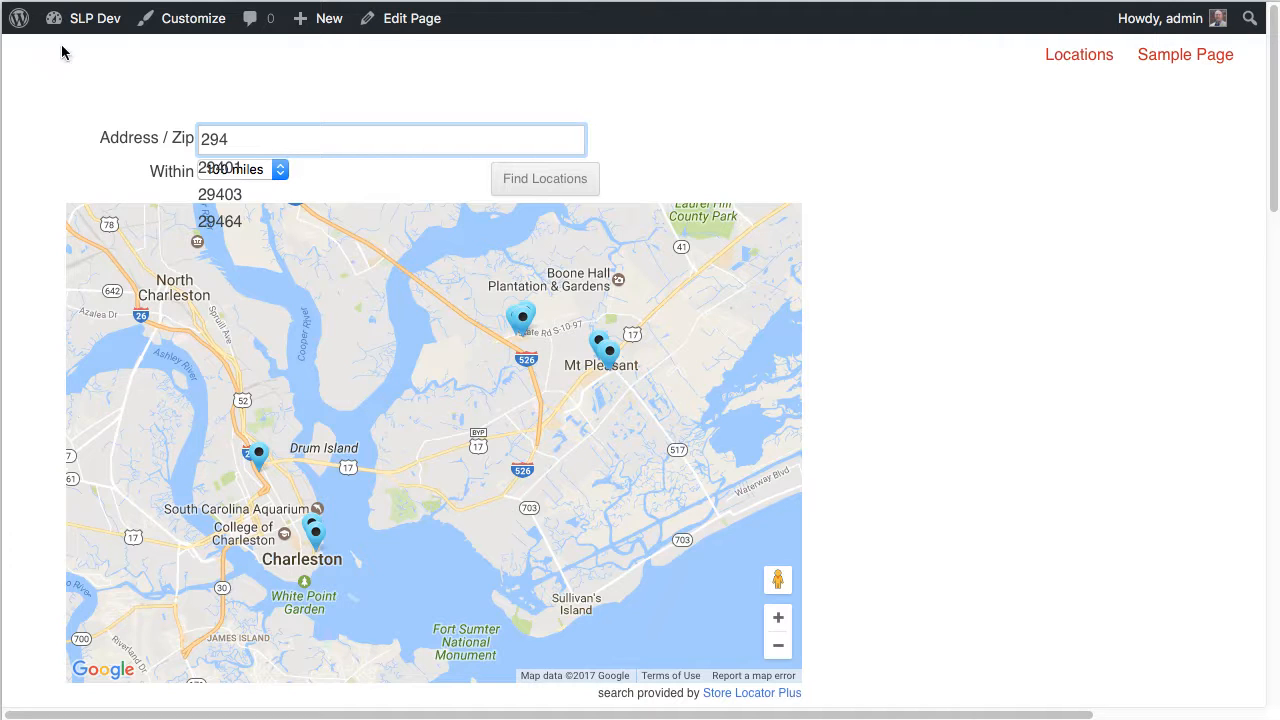
pyautogui.click(88, 18)
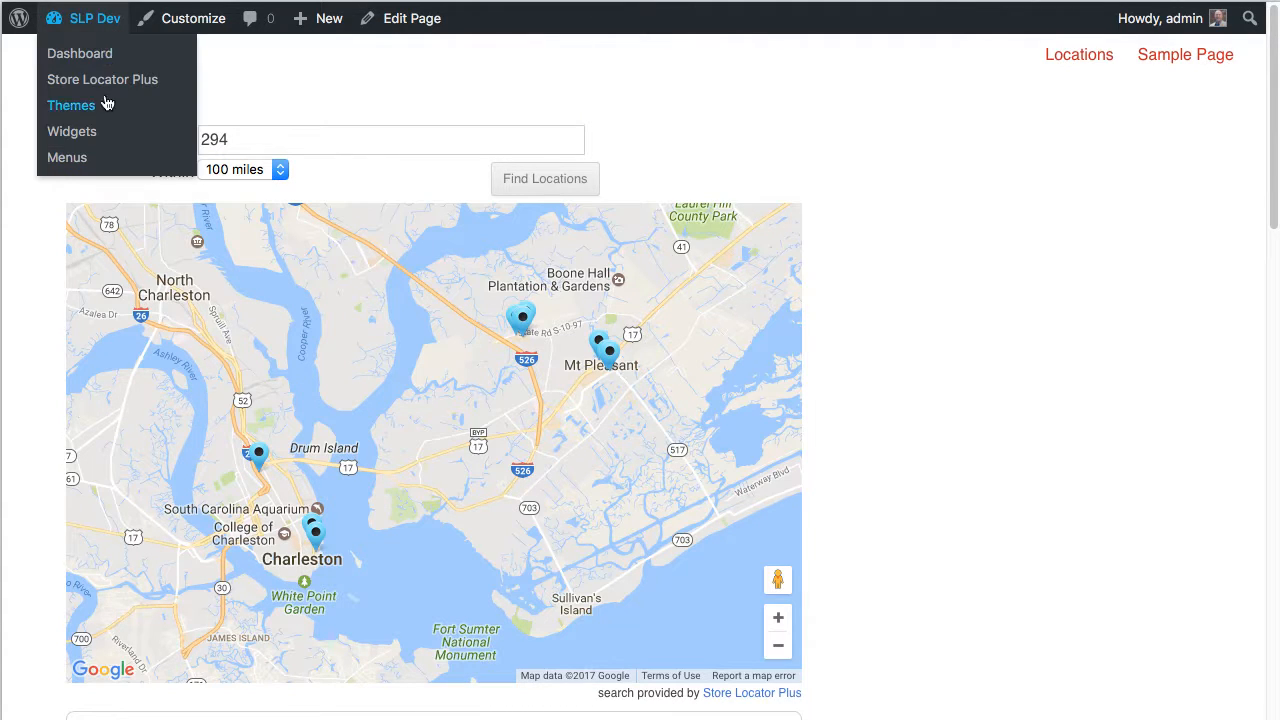
# Step: Go back to the Store Locator Plus Locations manage page via SLP Dev
pyautogui.click(102, 79)
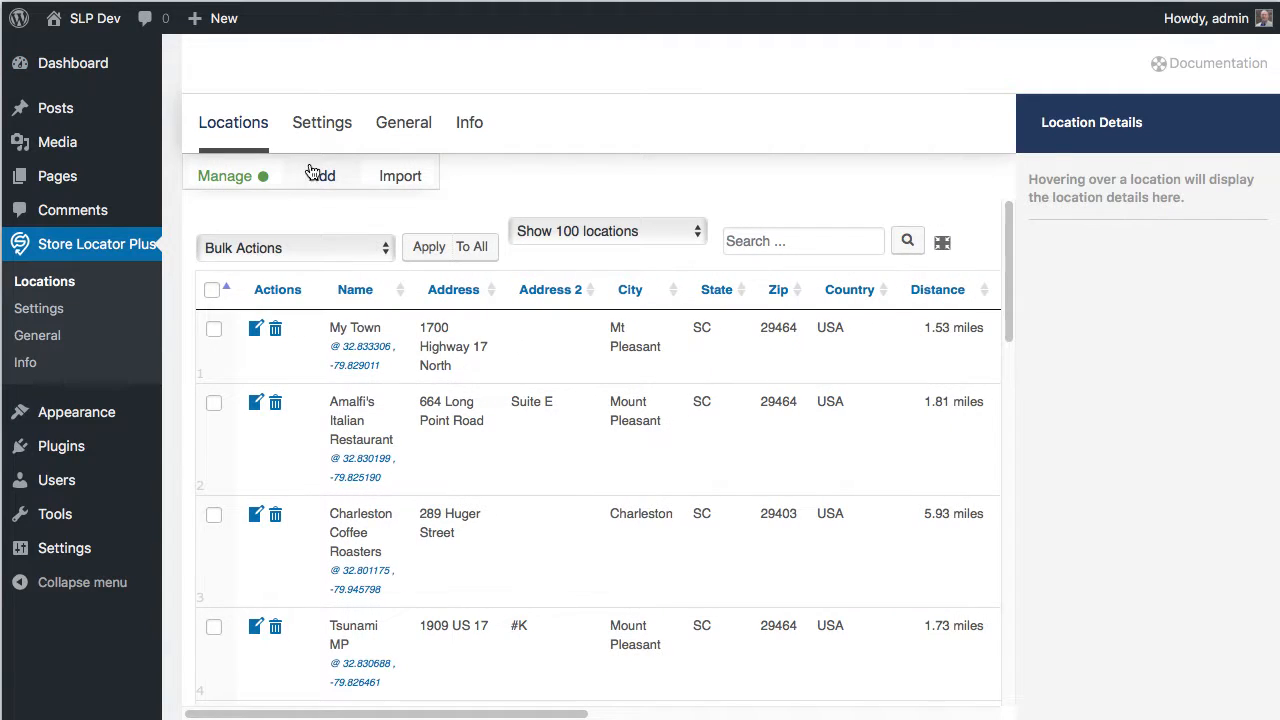
pyautogui.moveTo(429, 351)
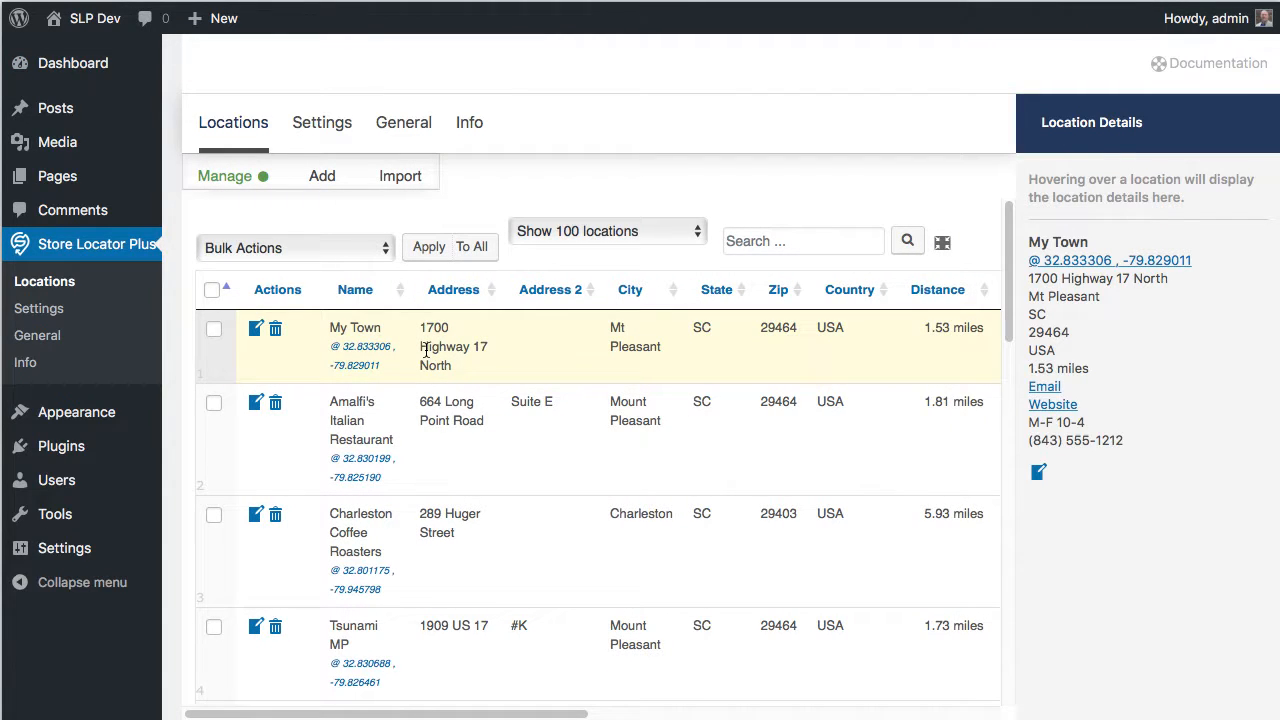
pyautogui.moveTo(619, 168)
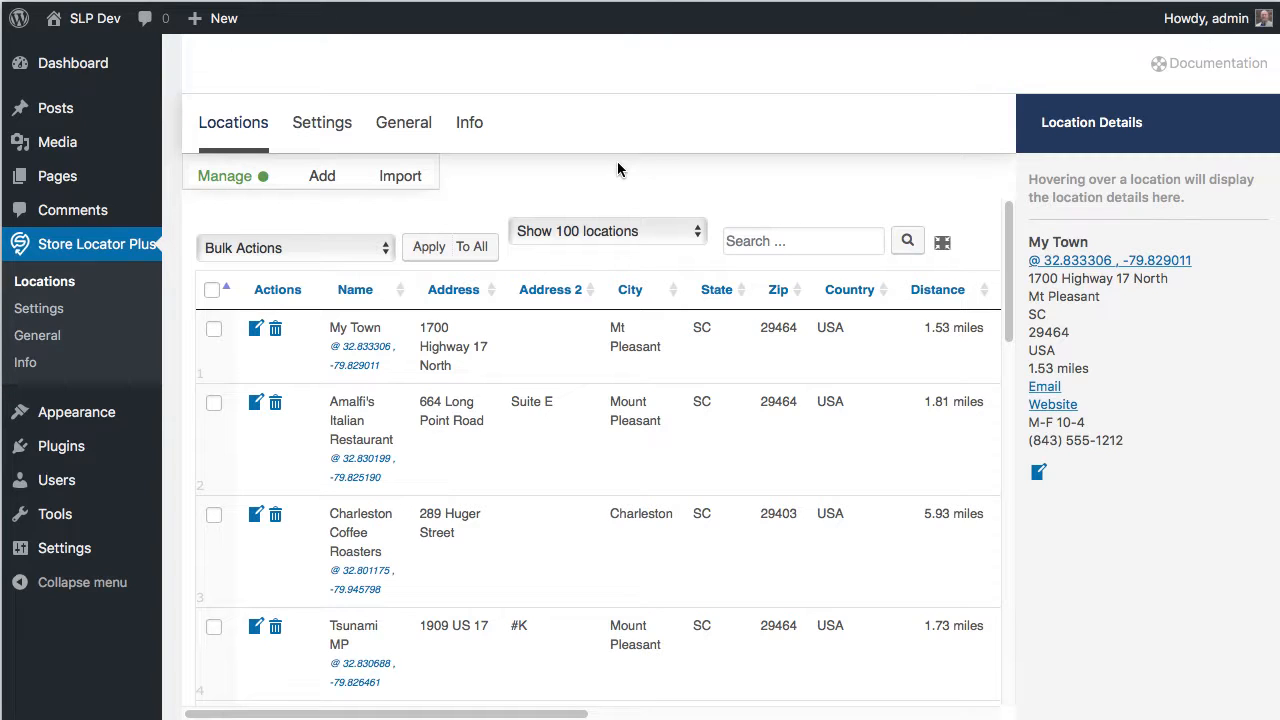
pyautogui.moveTo(484, 195)
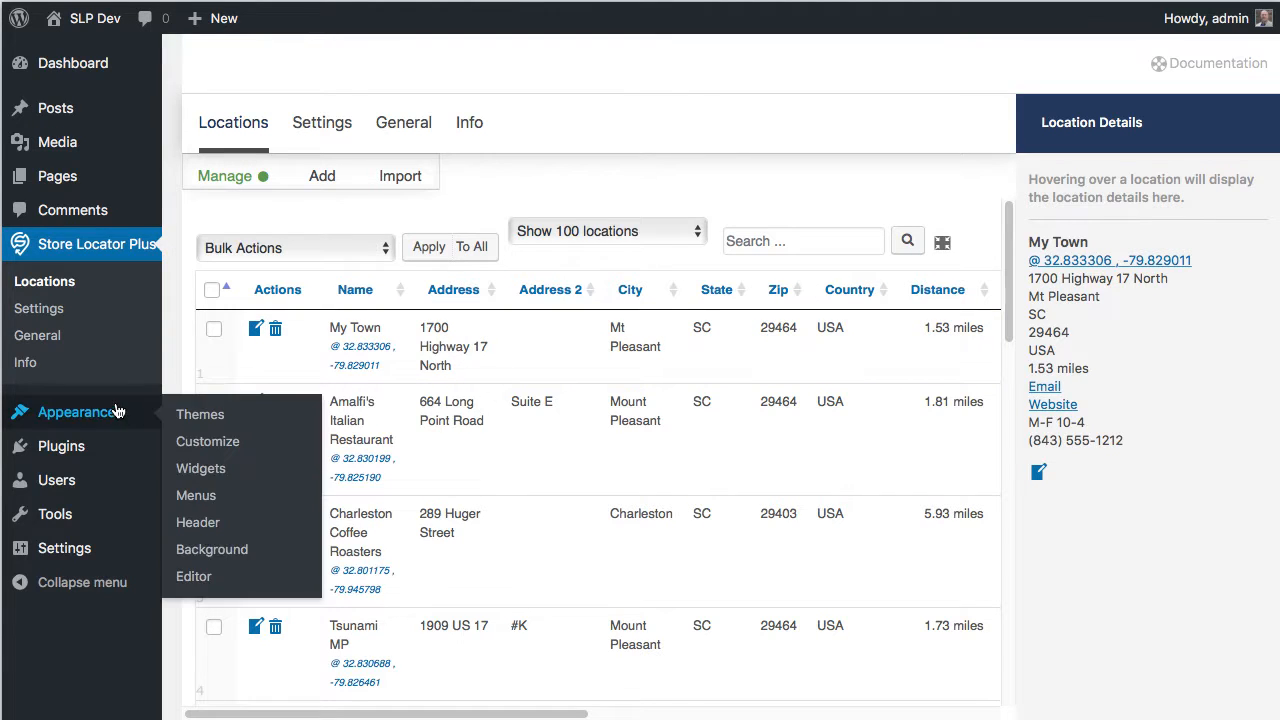
pyautogui.moveTo(512, 190)
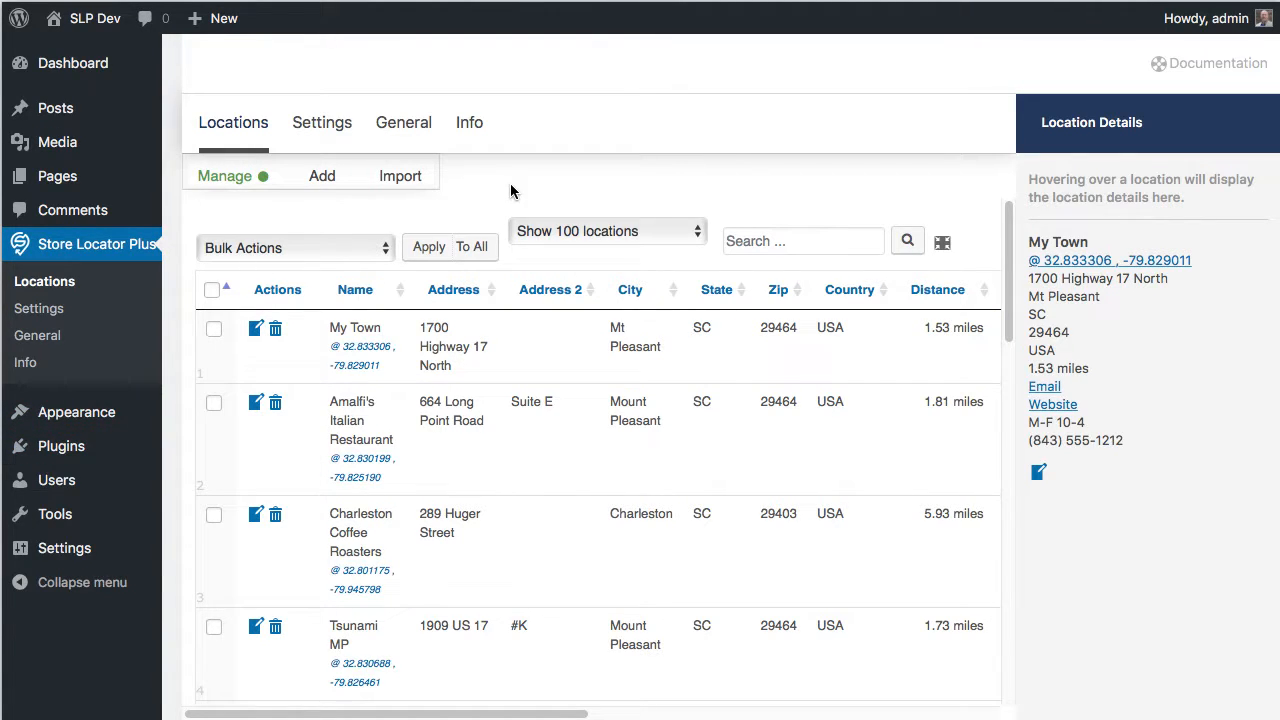
pyautogui.moveTo(490, 188)
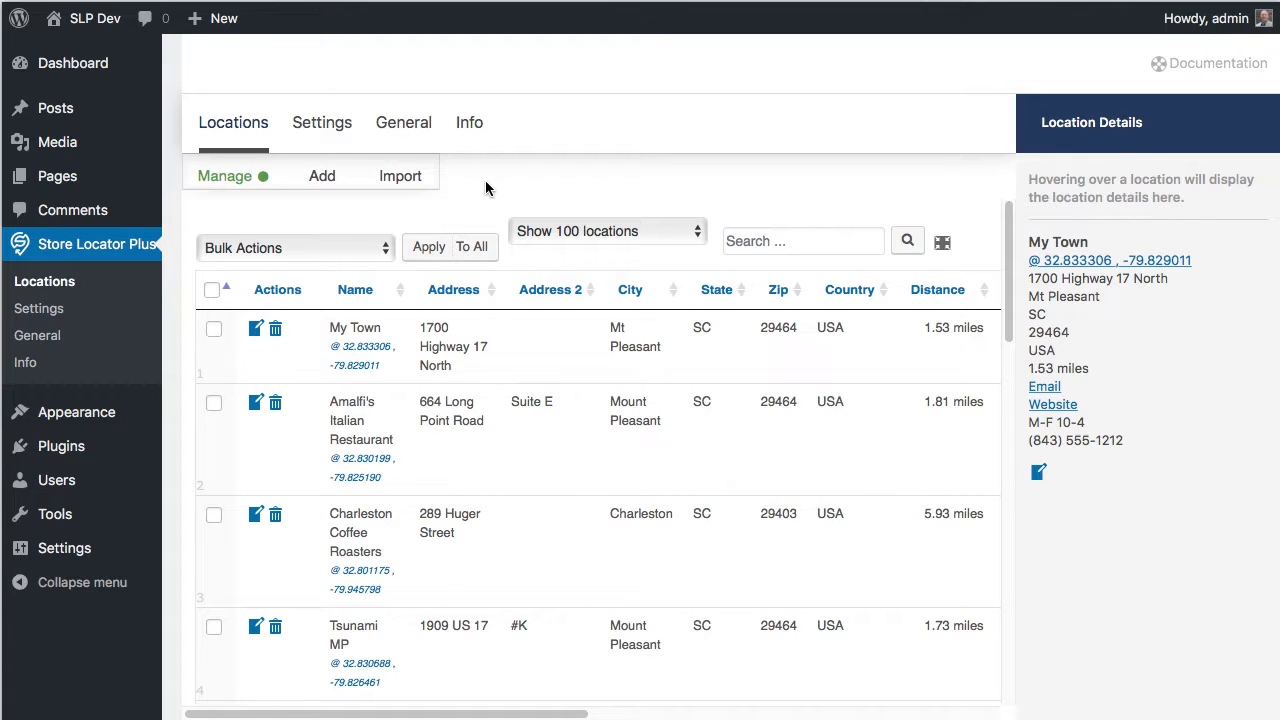
pyautogui.moveTo(528, 174)
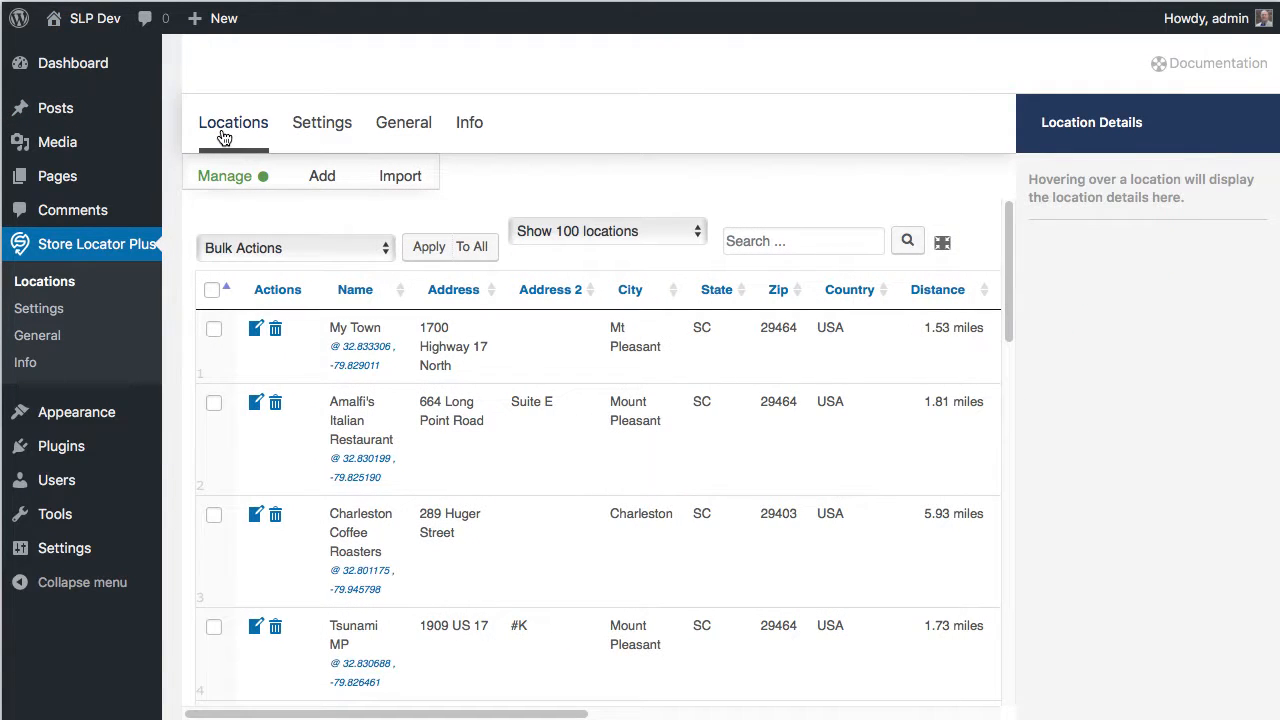
pyautogui.moveTo(245, 150)
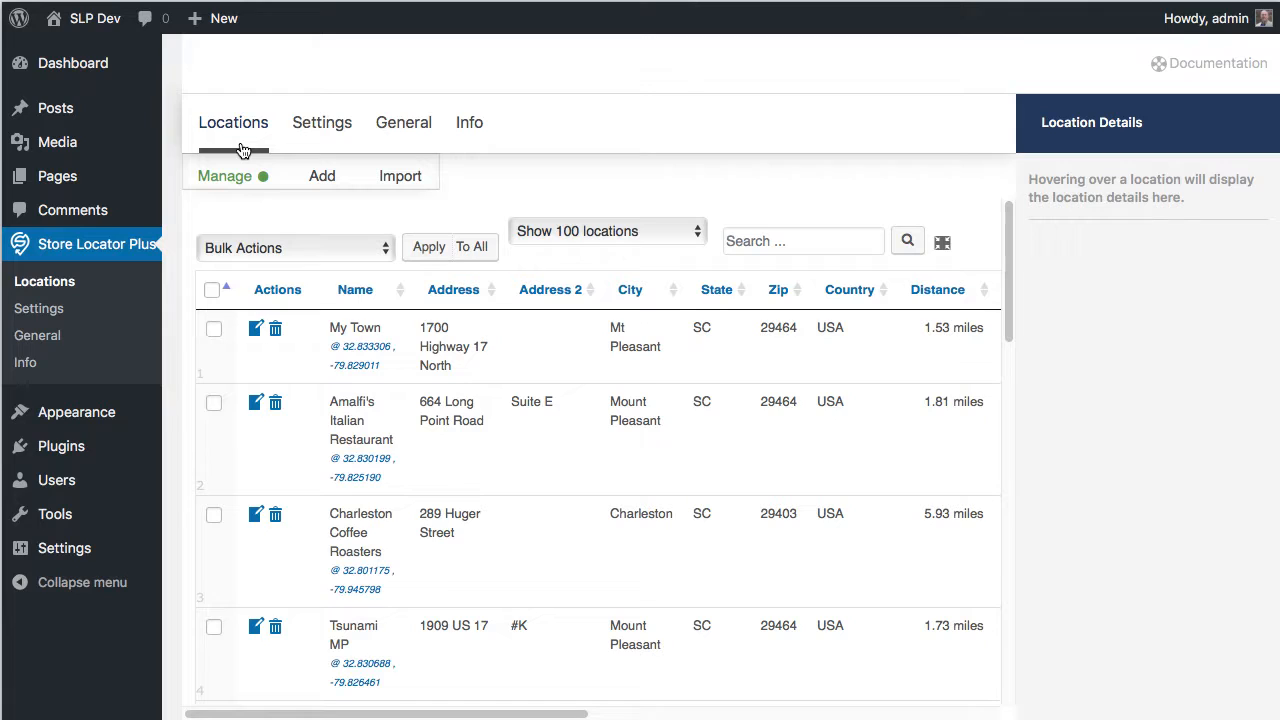
pyautogui.moveTo(355, 327)
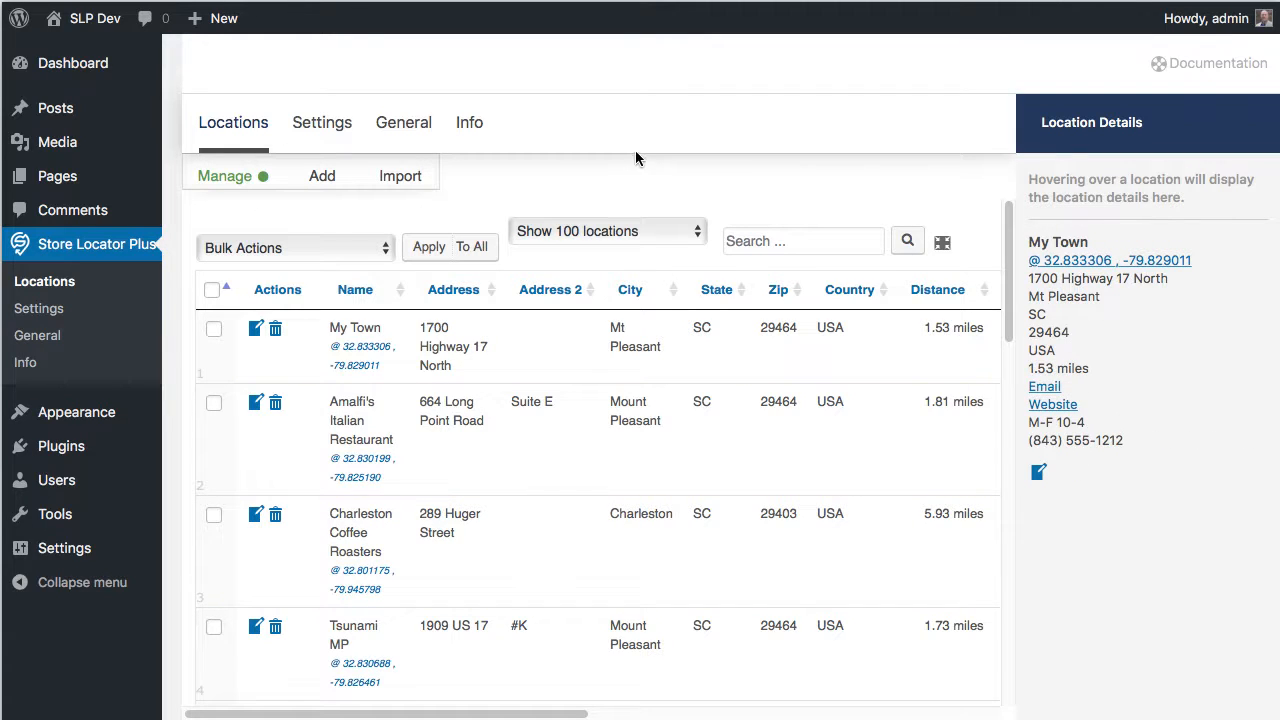
pyautogui.moveTo(677, 178)
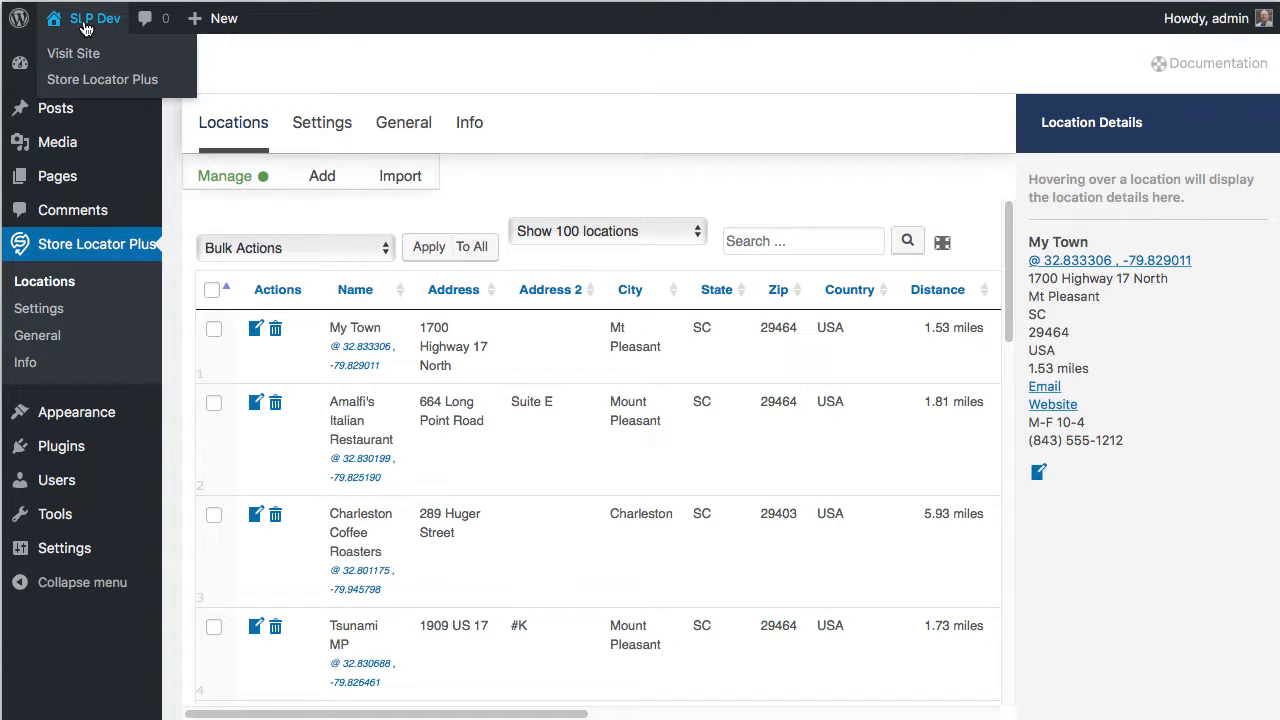
pyautogui.moveTo(631, 278)
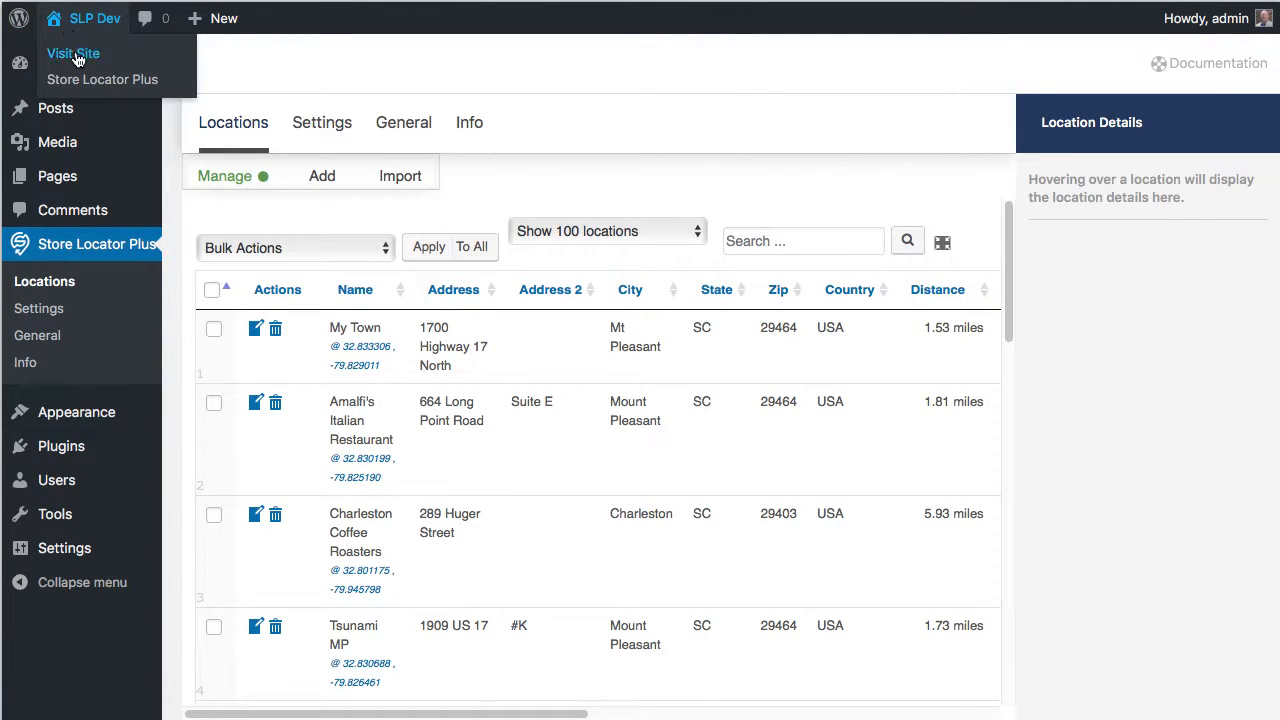
# Step: On the live locator page set the Within radius to 200 miles
pyautogui.click(76, 52)
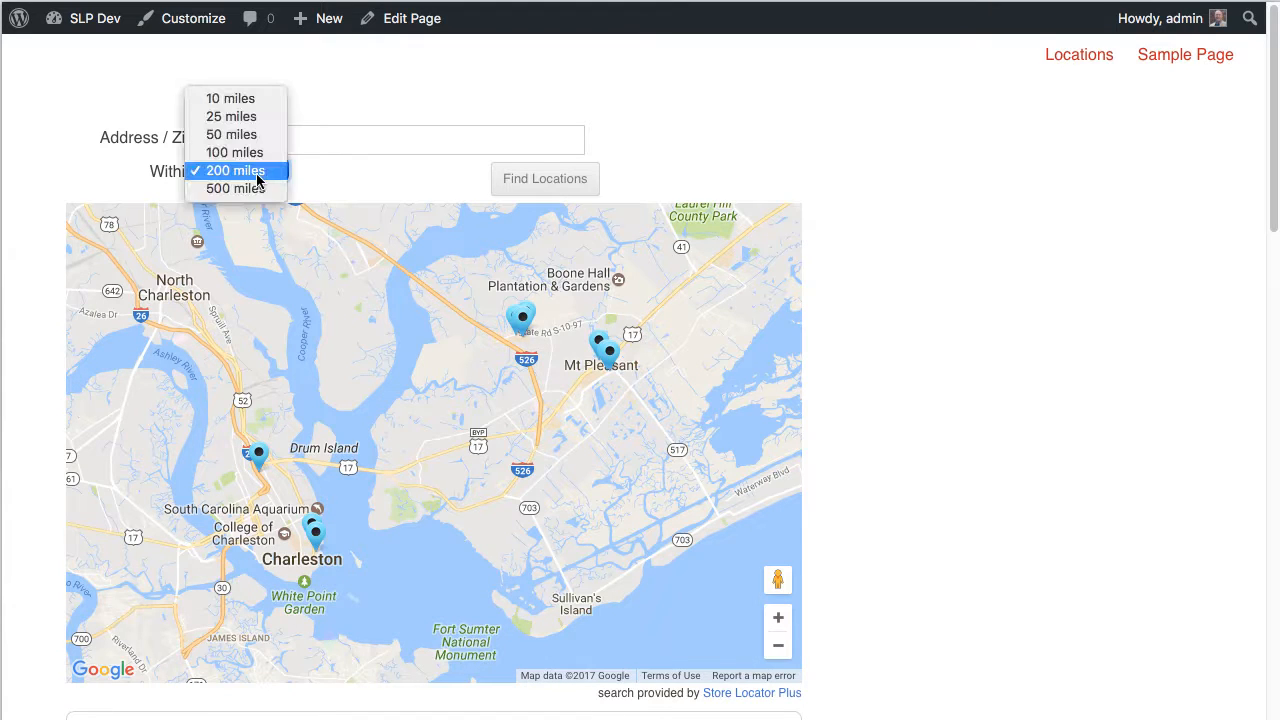
pyautogui.click(236, 170)
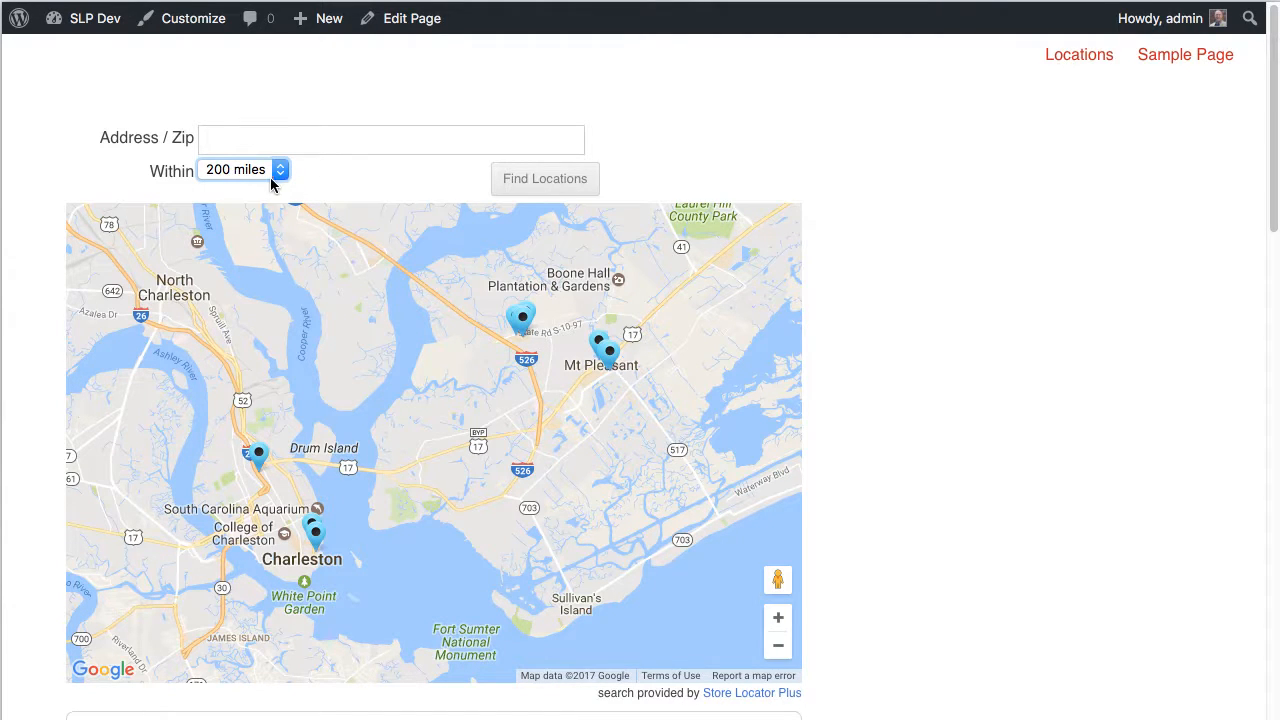
pyautogui.moveTo(1055, 322)
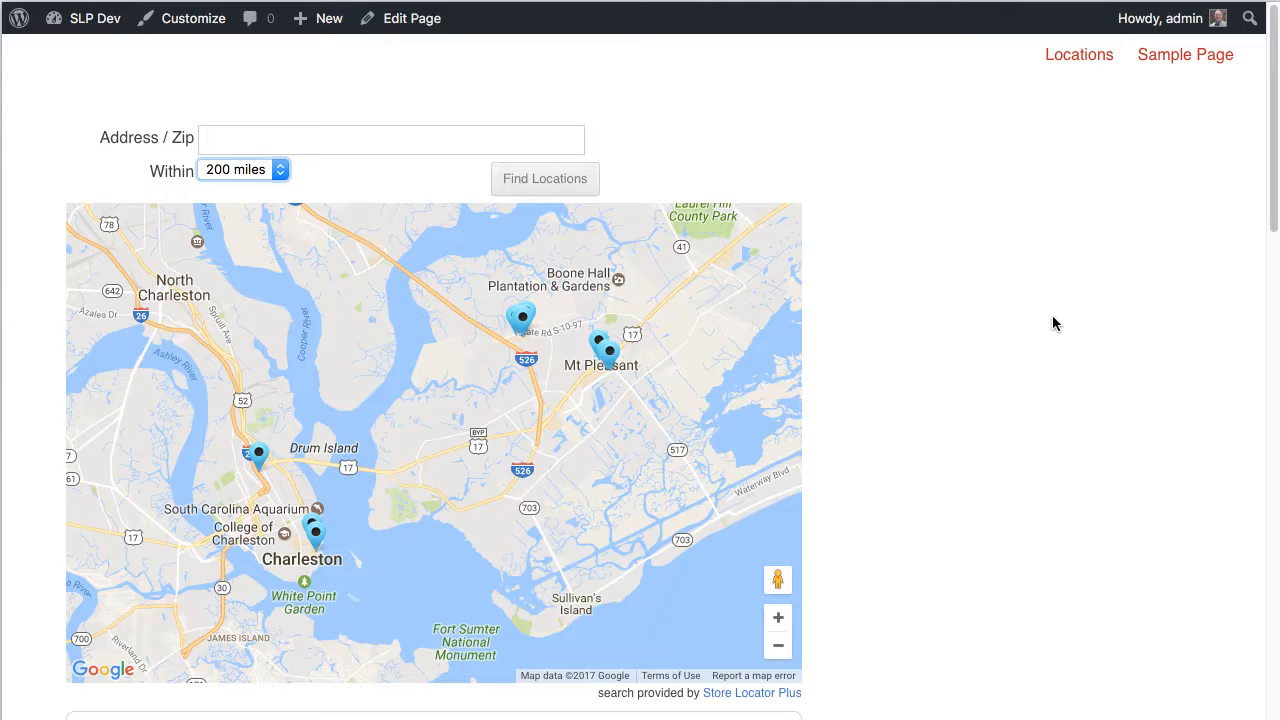
pyautogui.moveTo(980, 287)
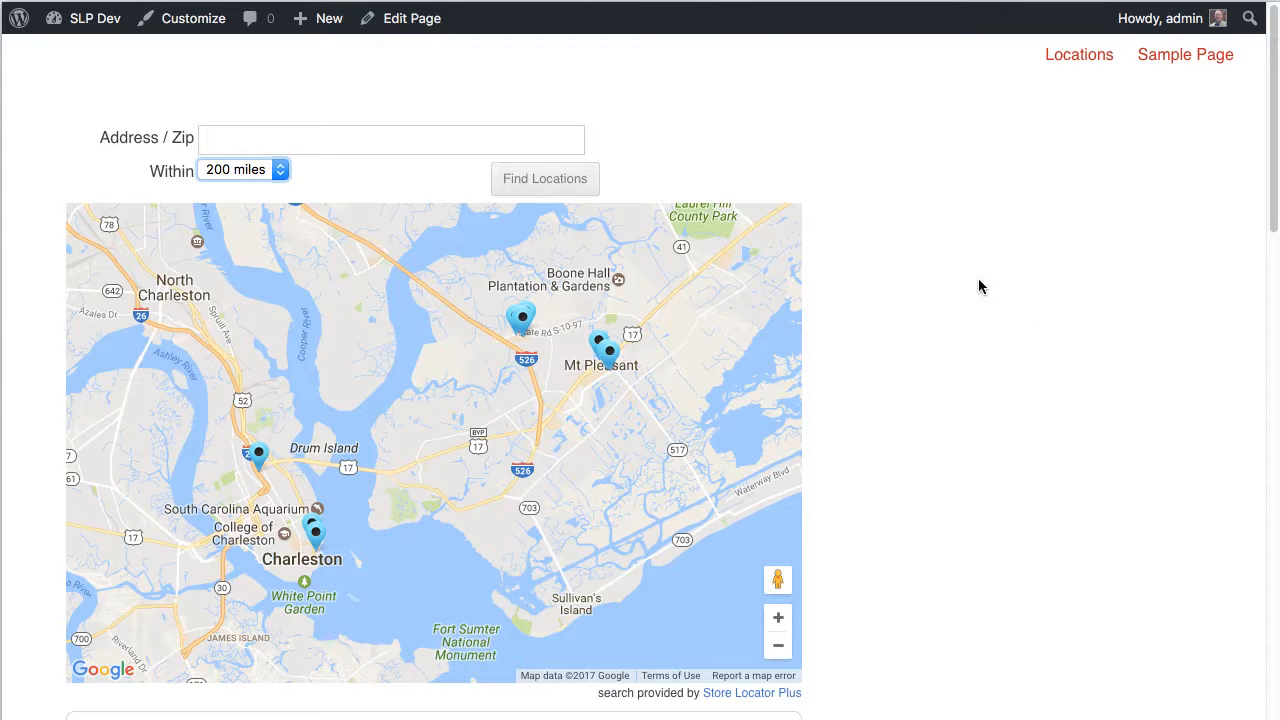